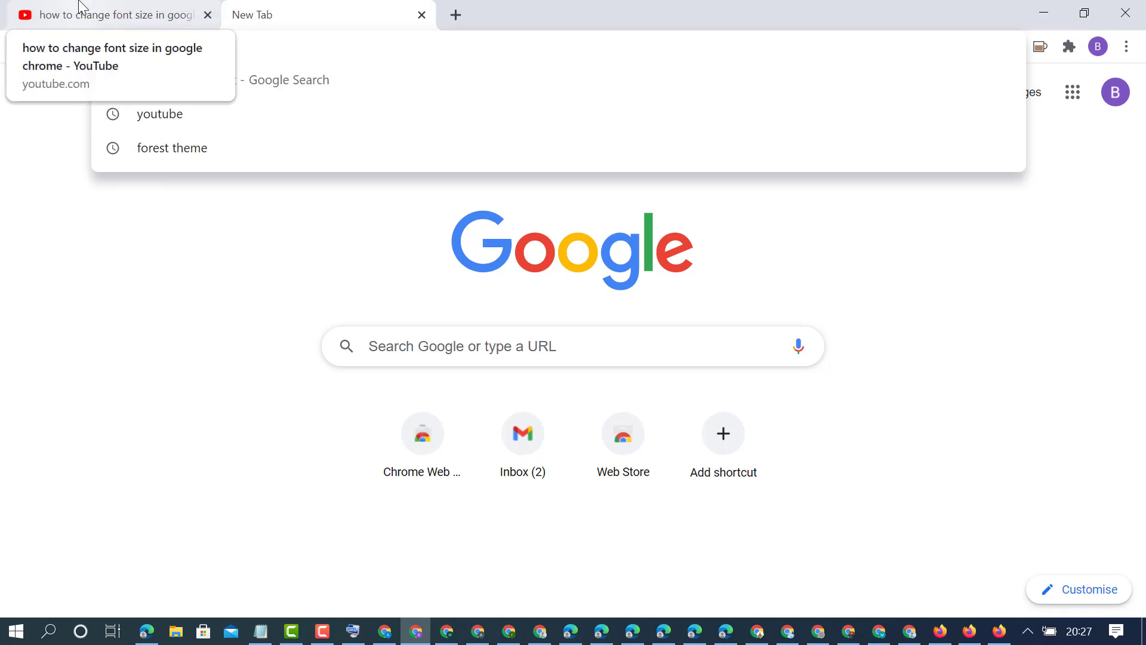
- Search Google for "skype" from the address bar
type("skype")
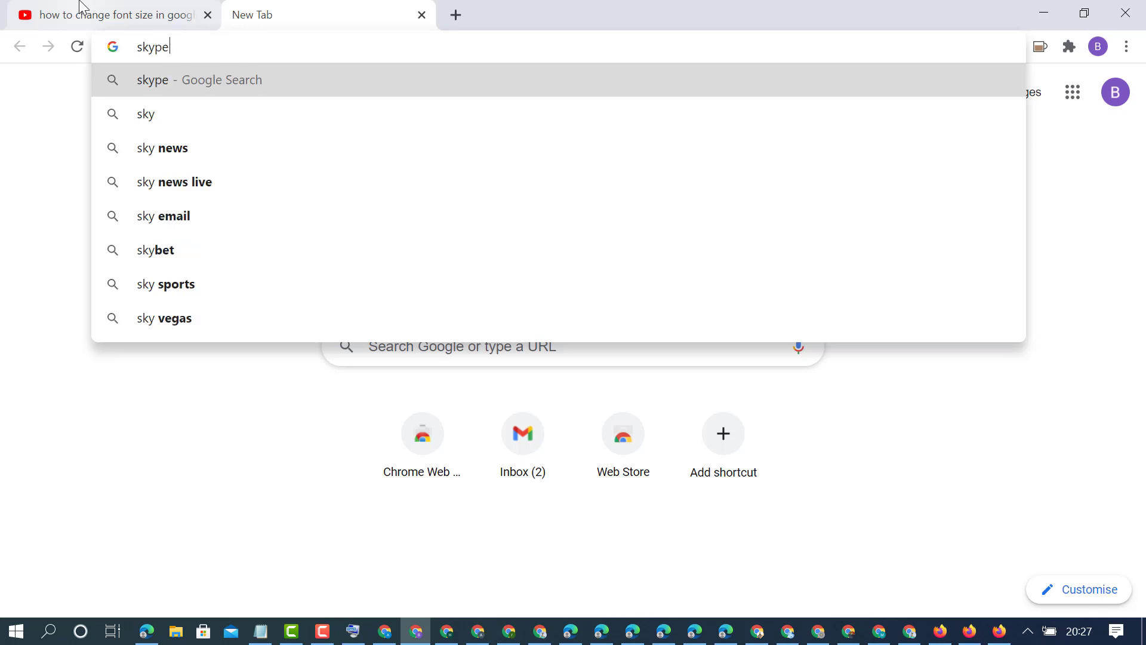
key("Enter")
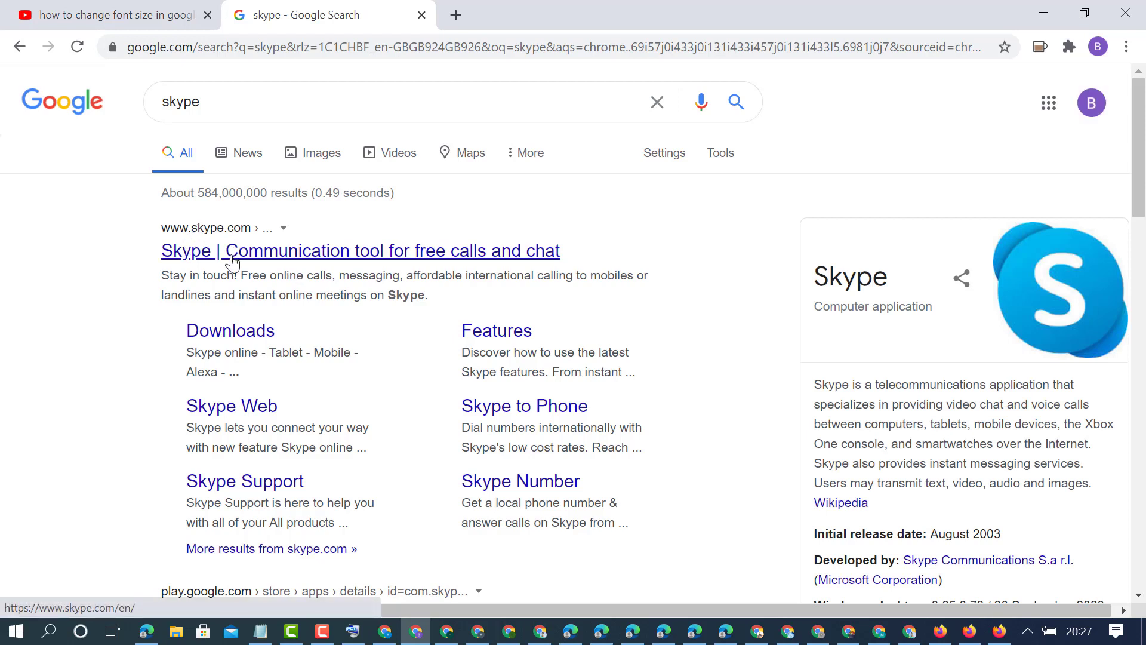
- Open skype.com from the results, accept all cookies, and expand the Sign in menu
left_click(360, 250)
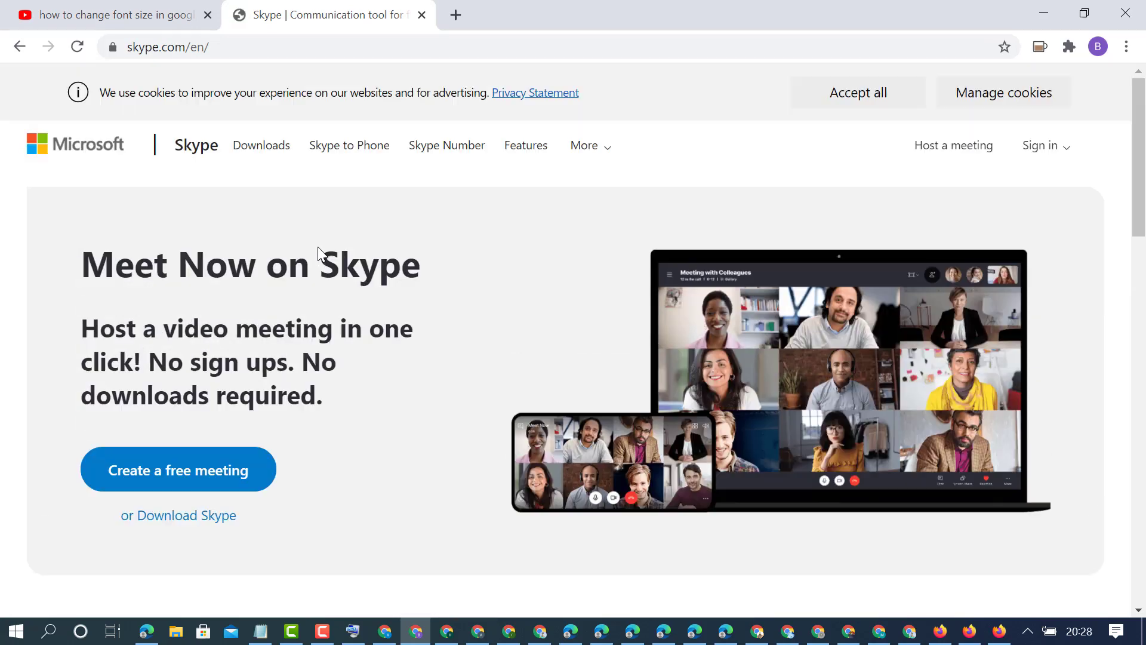
left_click(857, 92)
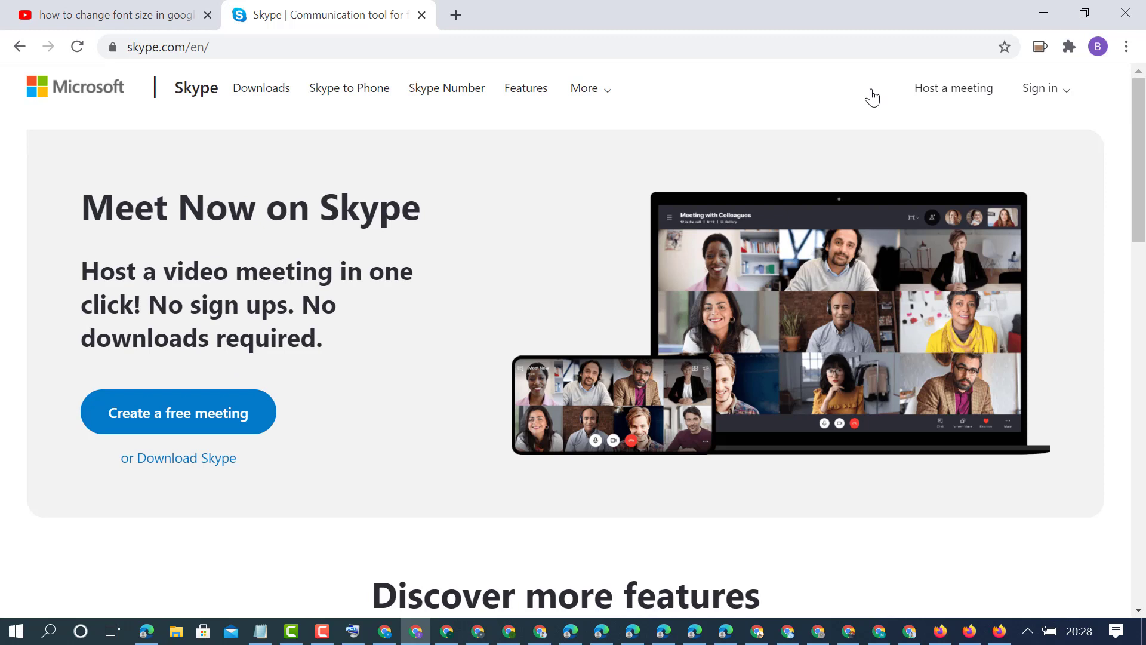
mouse_move(252, 144)
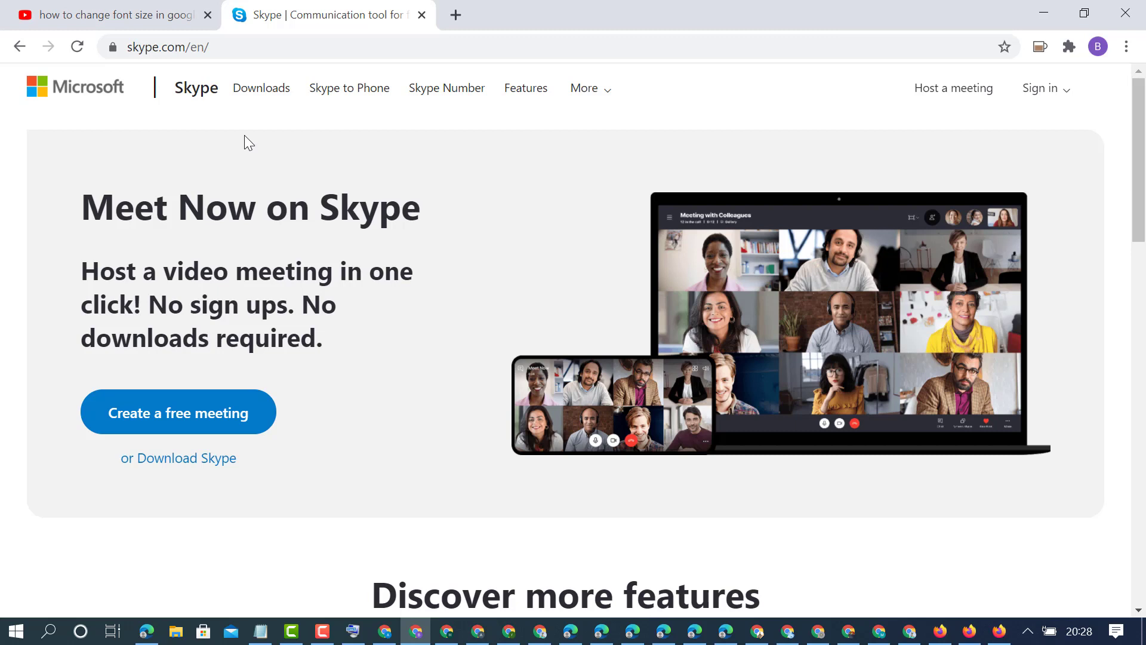
mouse_move(624, 116)
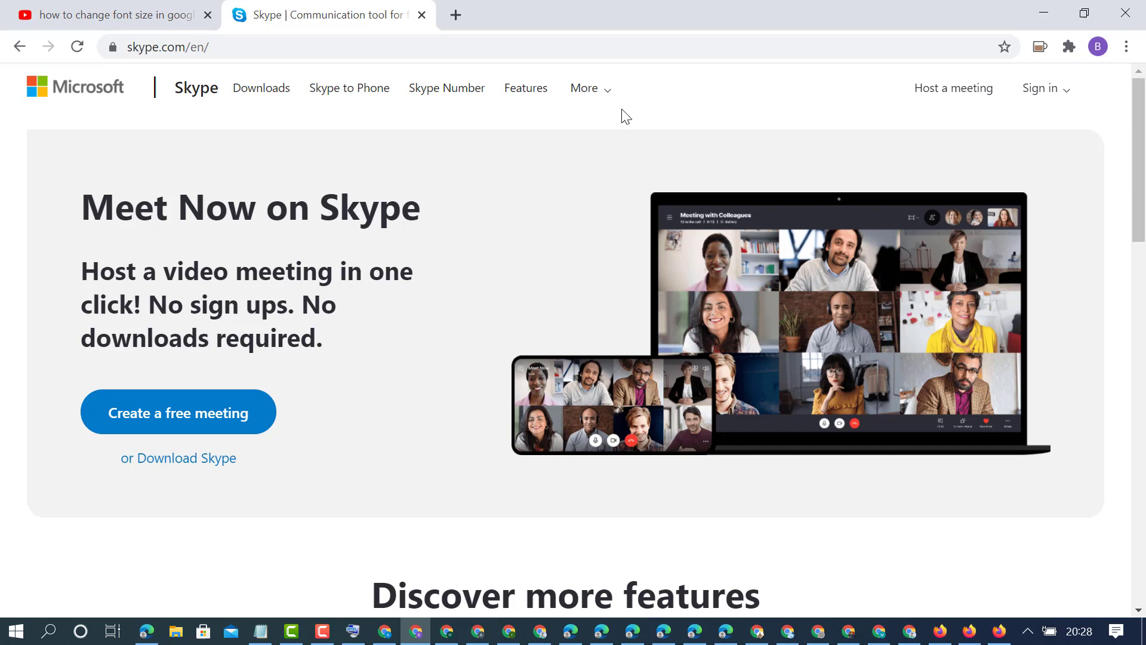
mouse_move(327, 119)
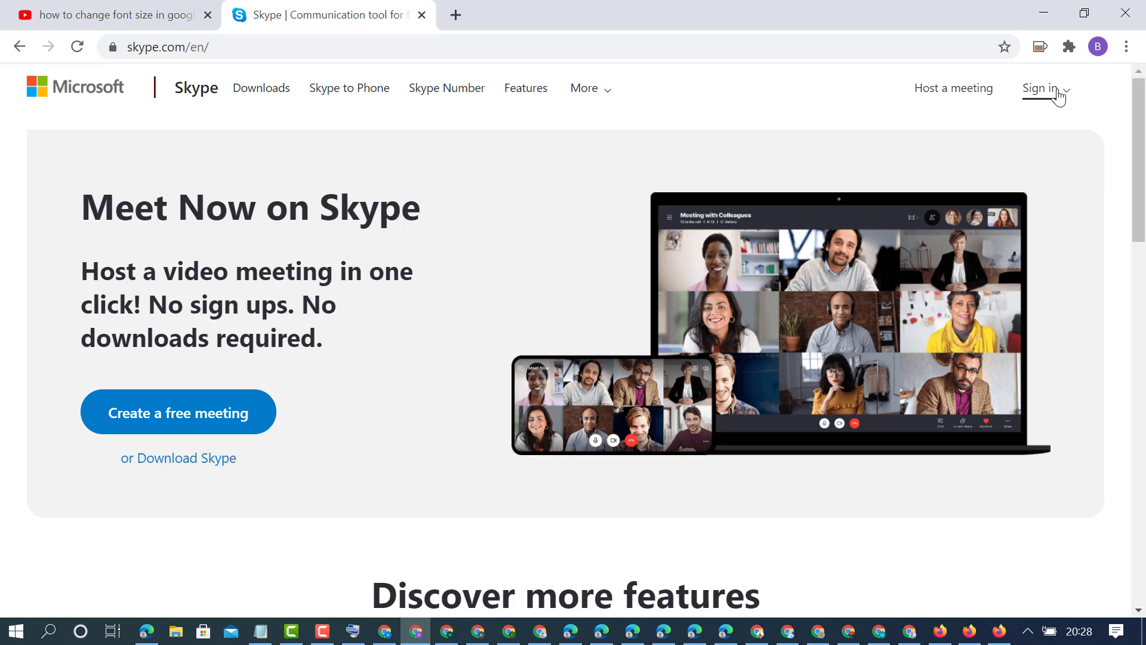
left_click(1039, 87)
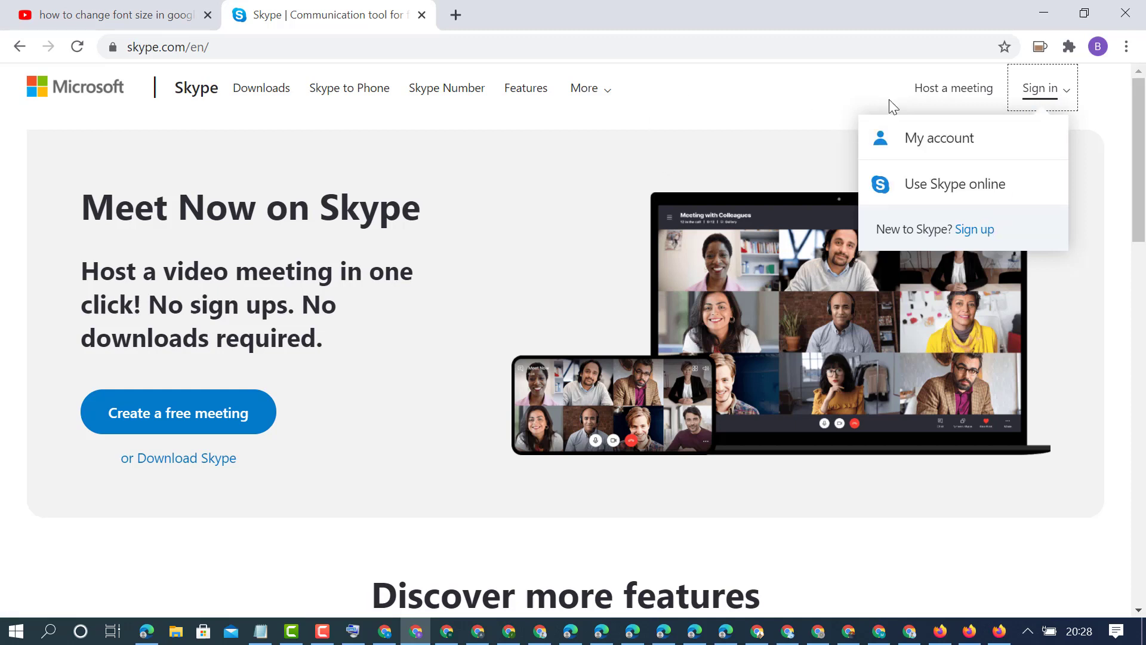
left_click(1040, 87)
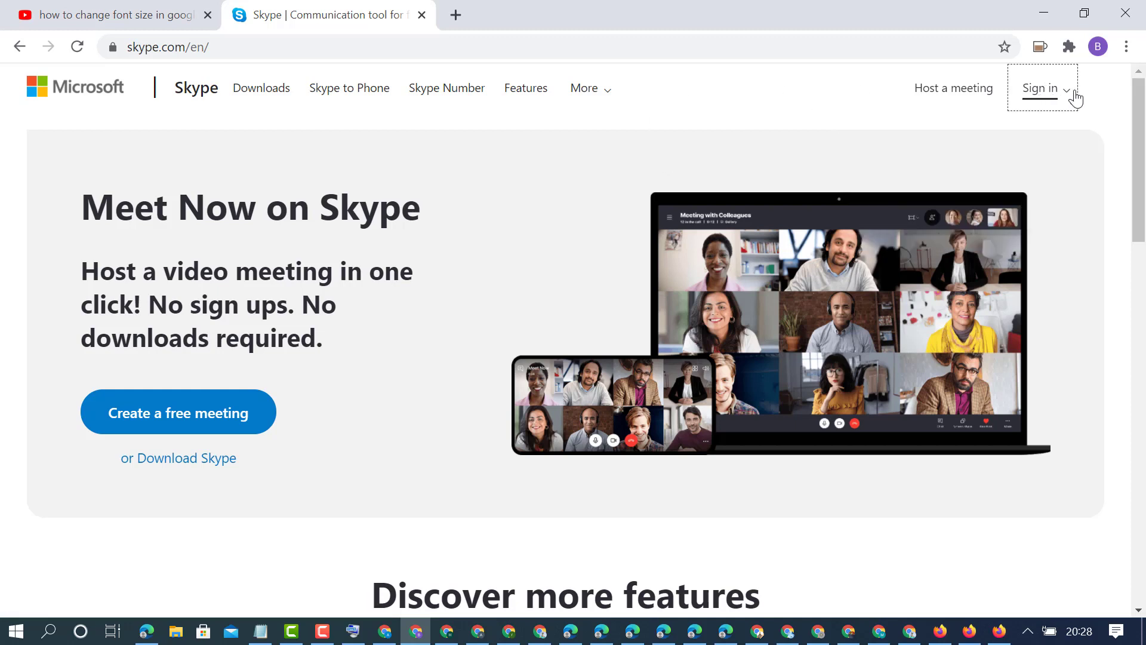
left_click(1041, 87)
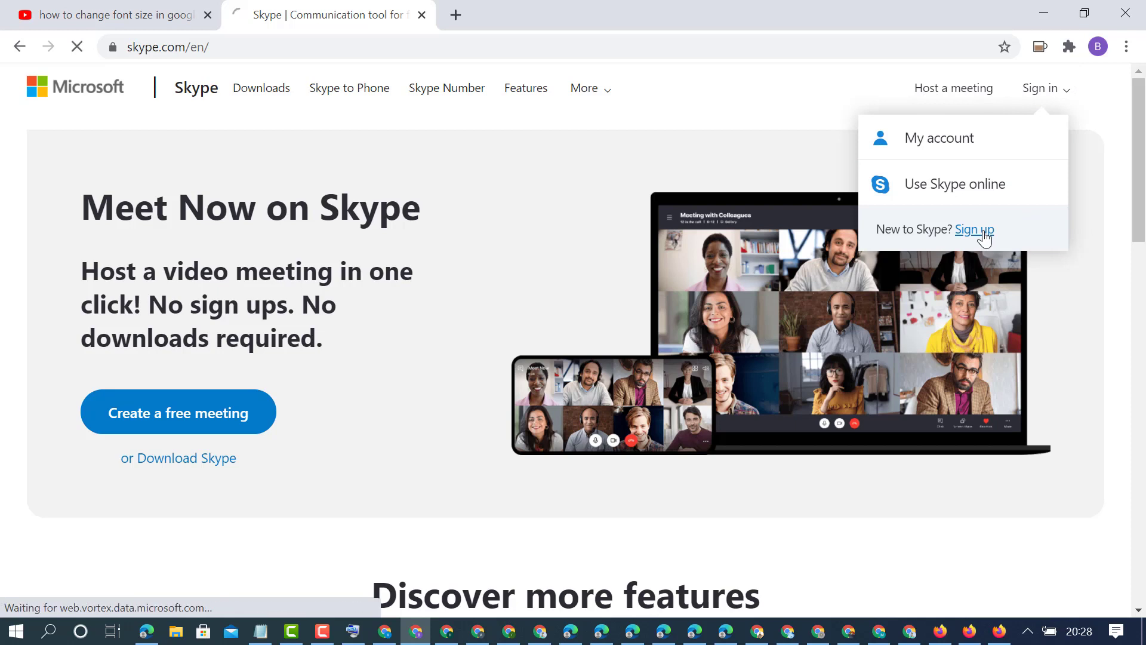
left_click(974, 229)
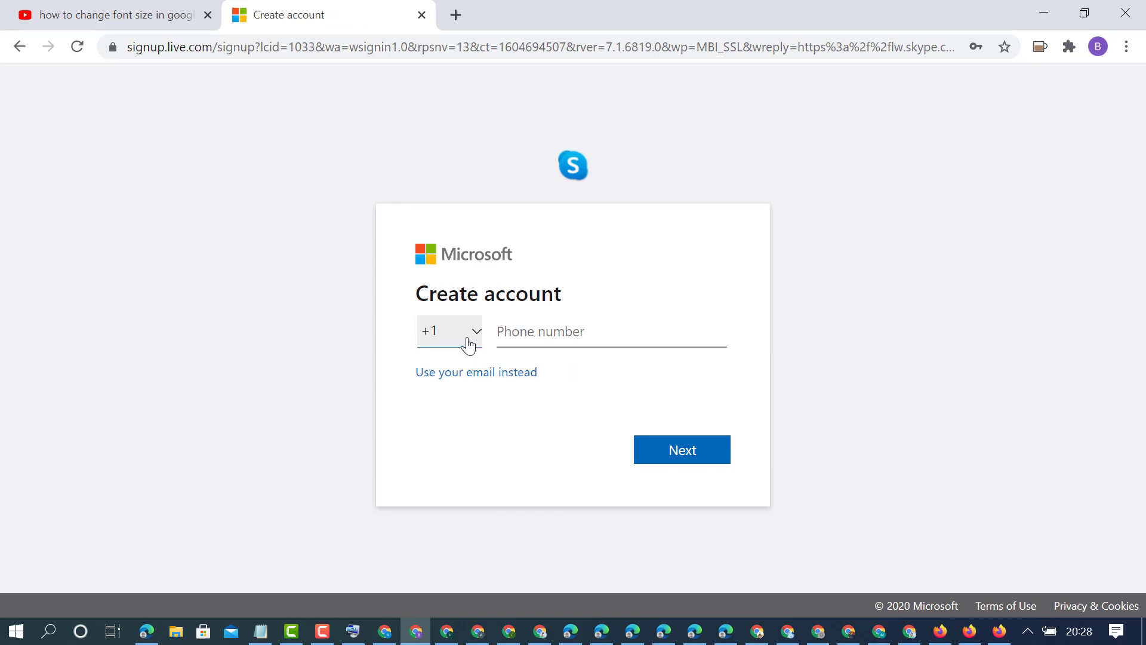
left_click(449, 330)
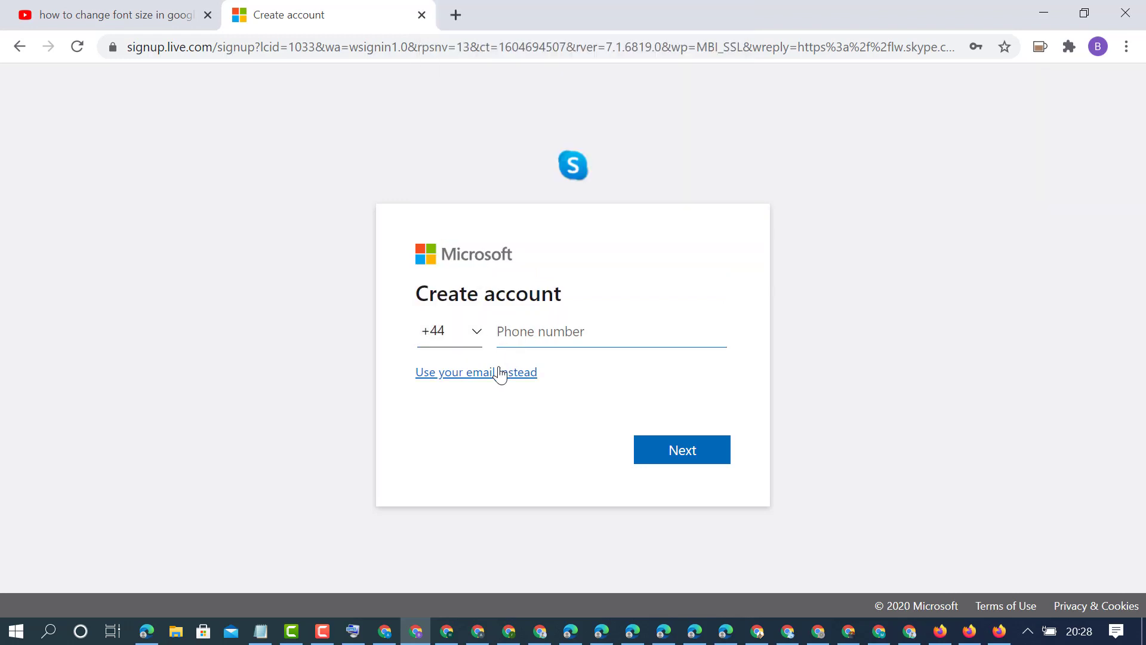
left_click(477, 372)
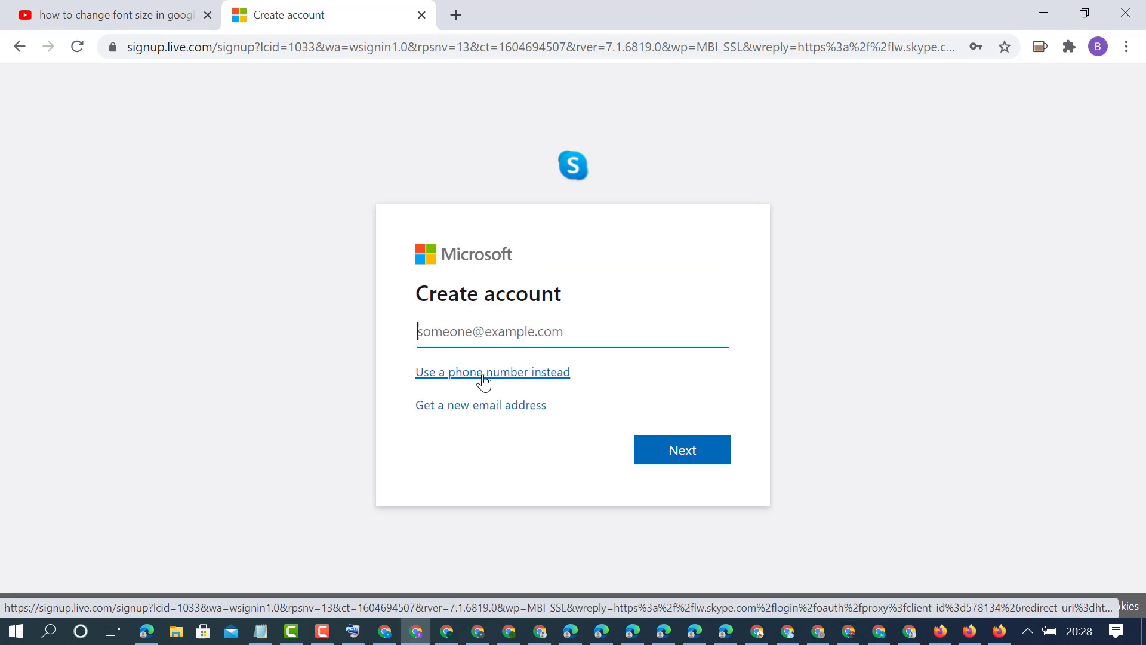
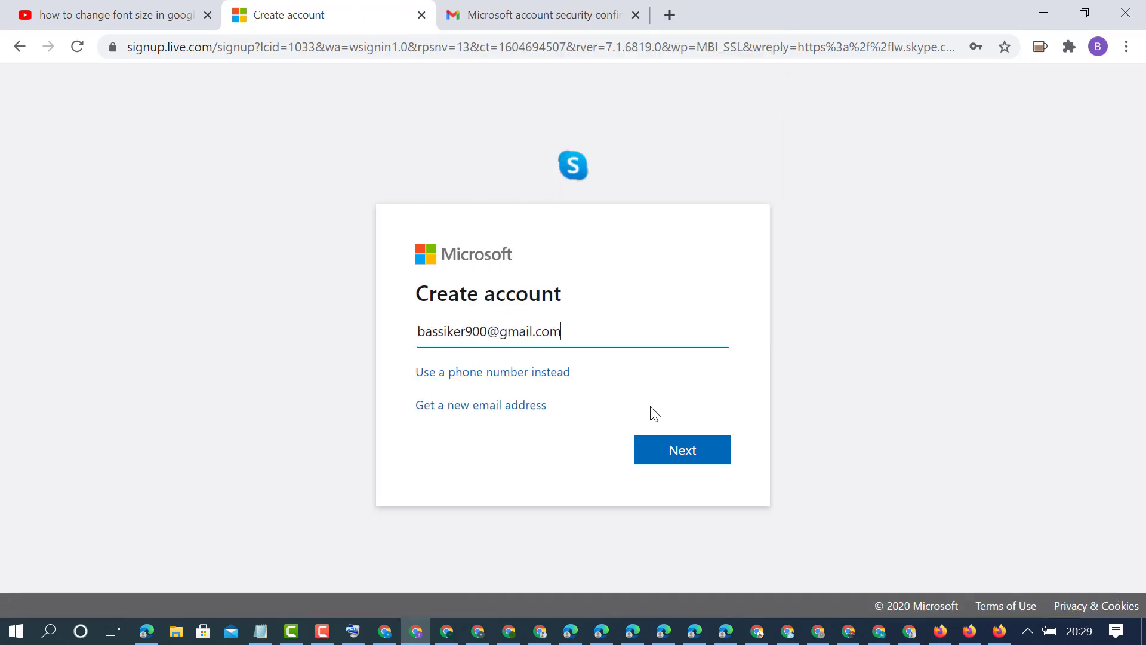
mouse_move(680, 450)
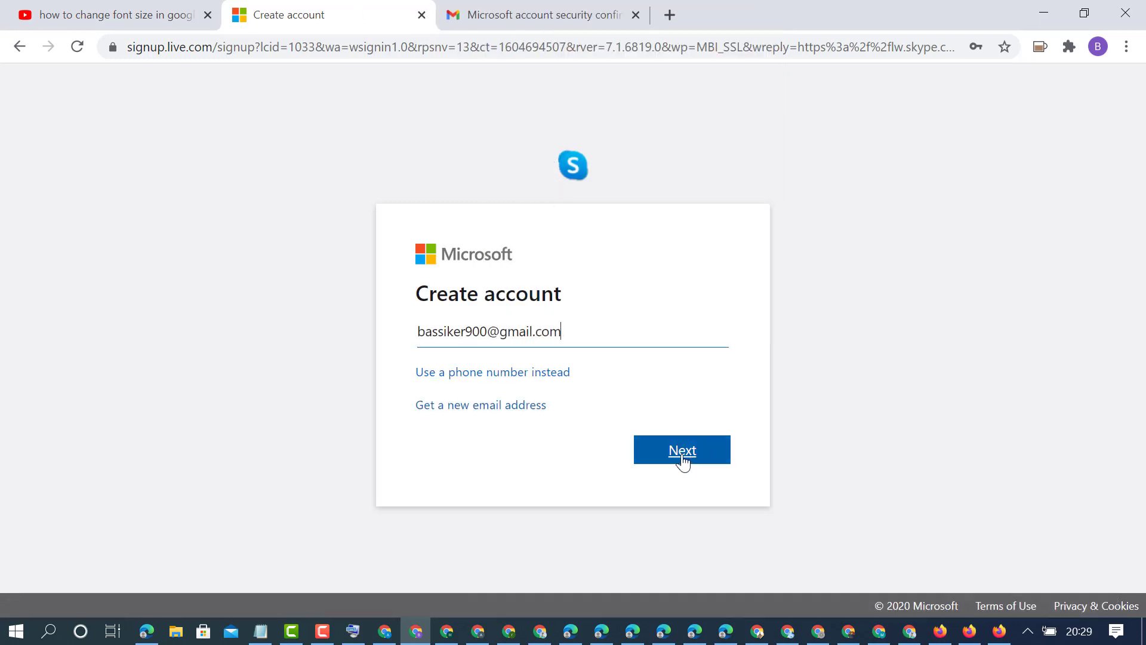
mouse_move(479, 330)
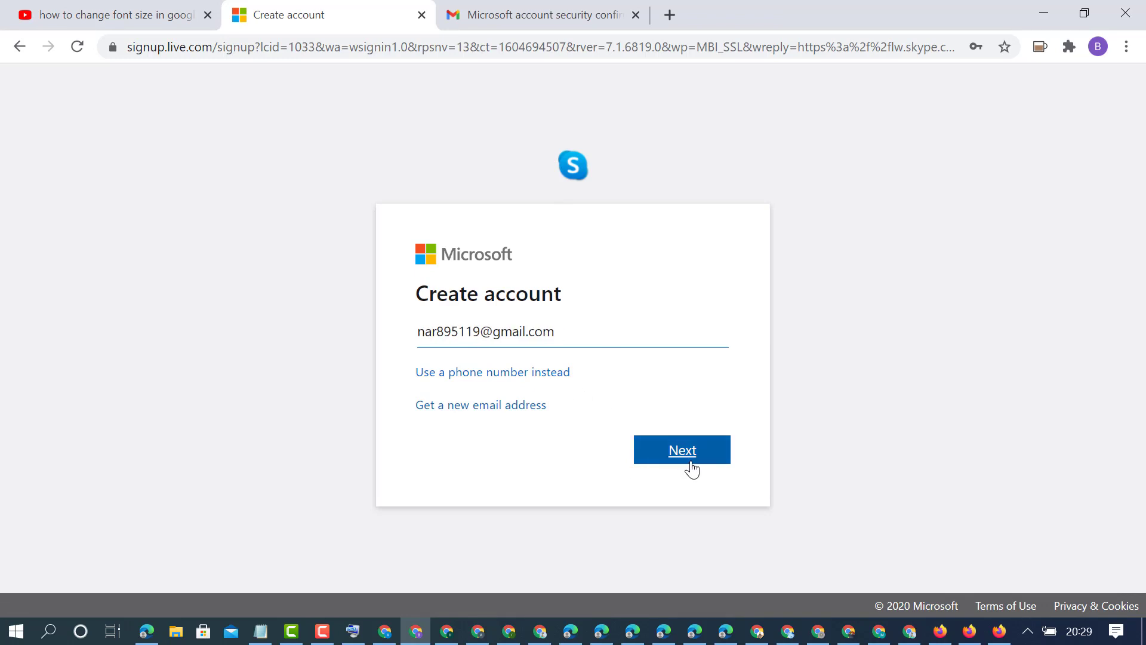
left_click(680, 450)
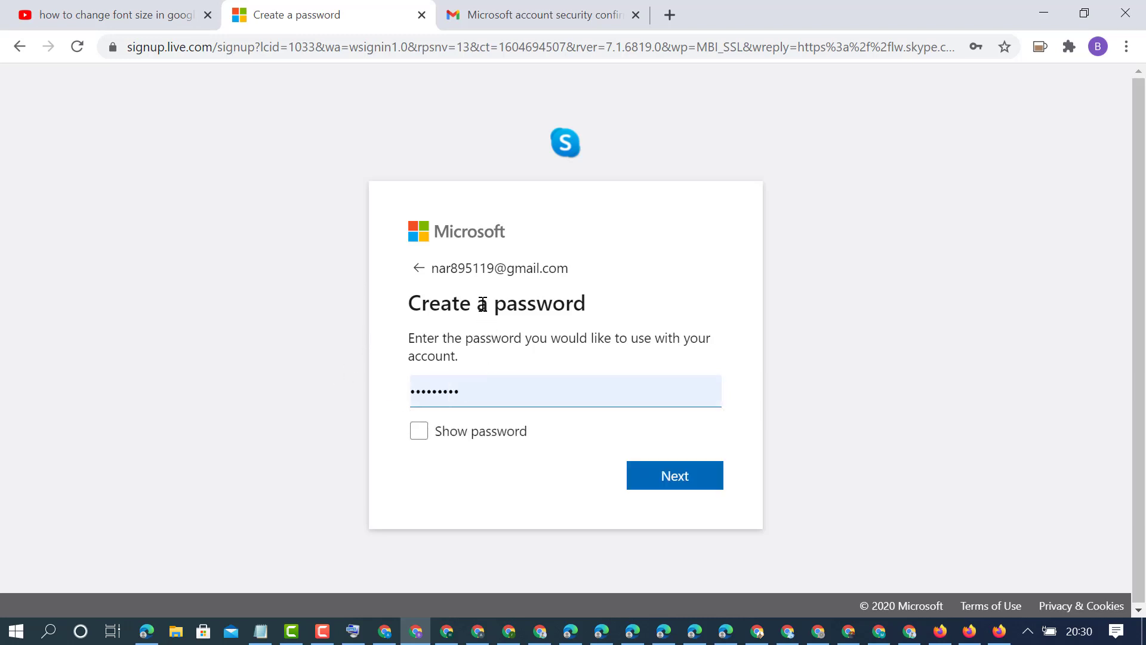
left_click(673, 475)
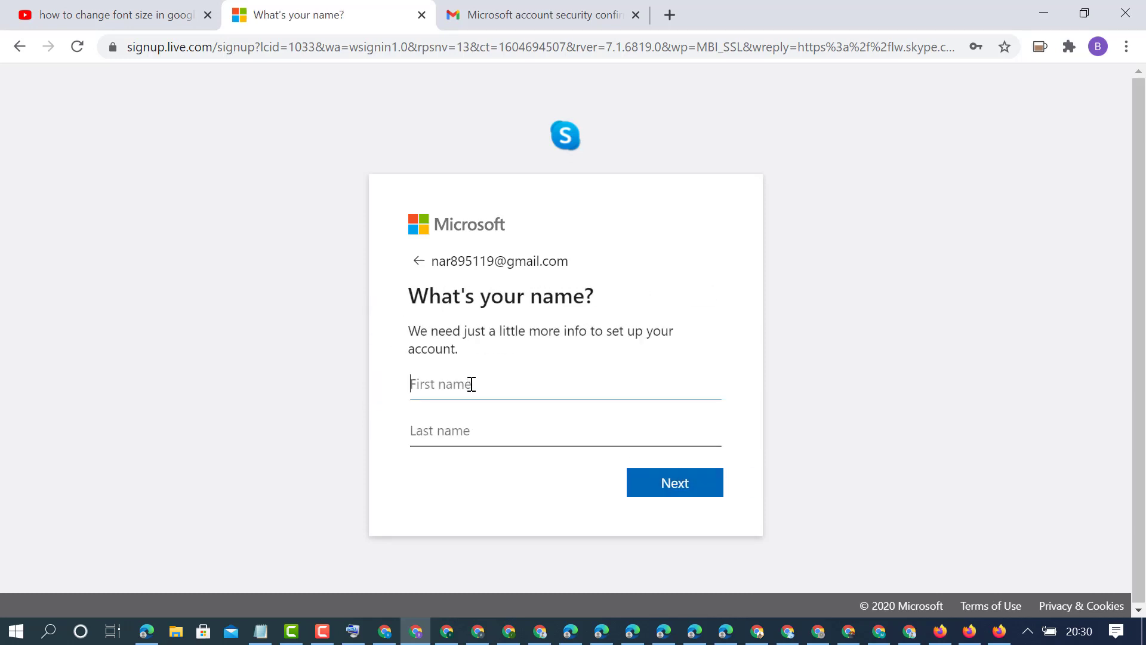
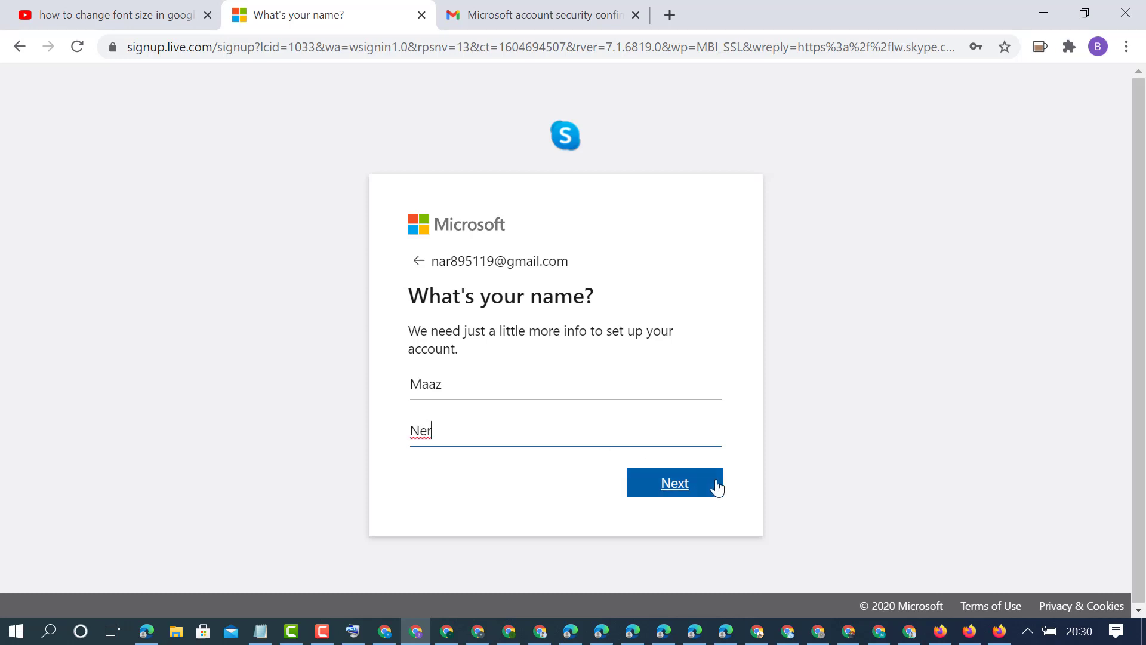
left_click(673, 483)
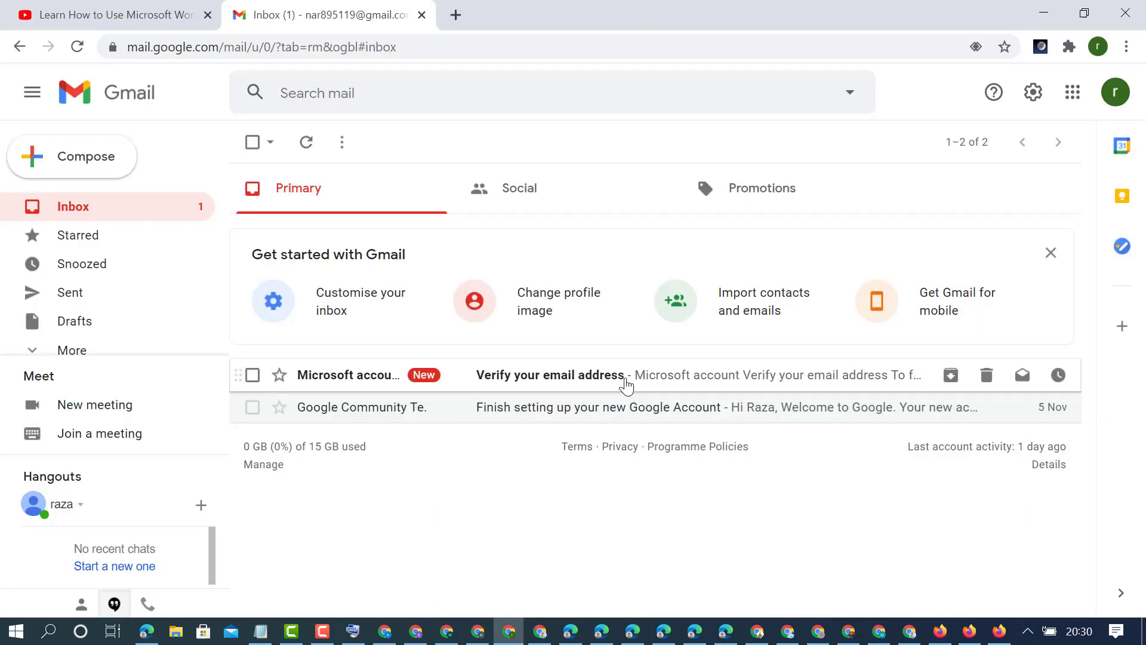
left_click(551, 375)
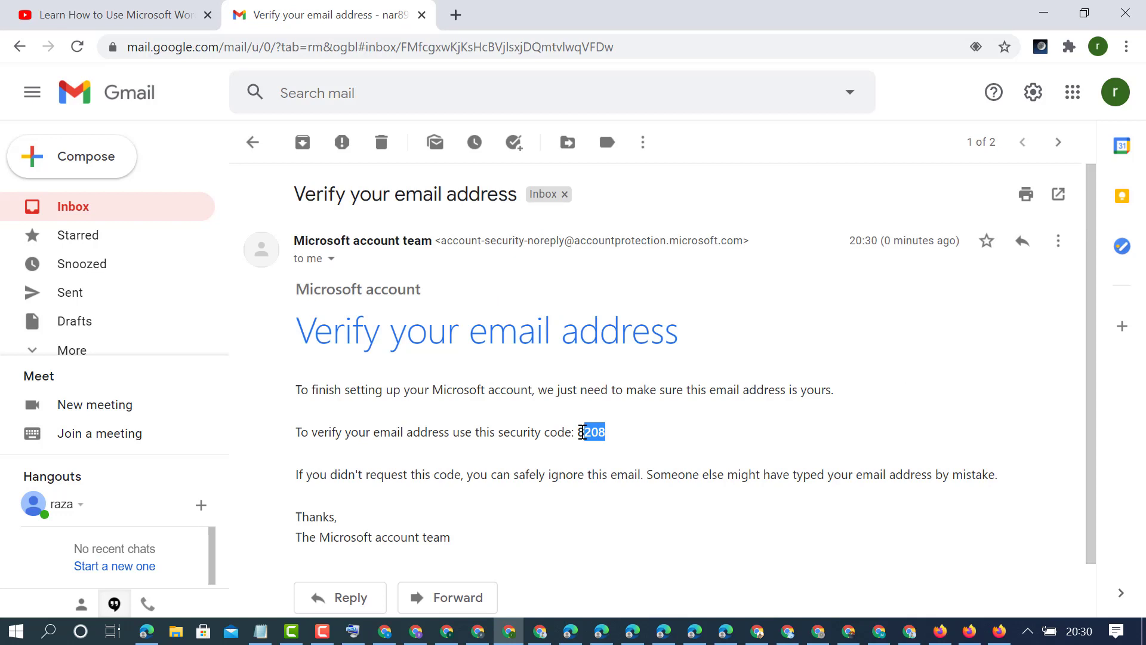
right_click(592, 431)
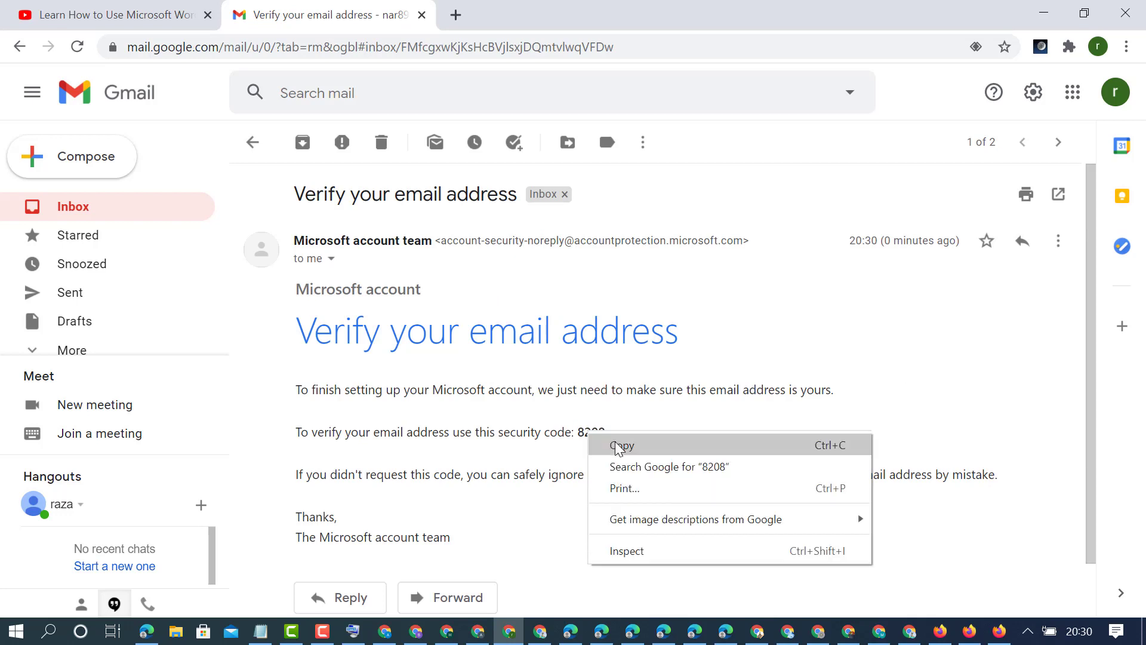
left_click(621, 444)
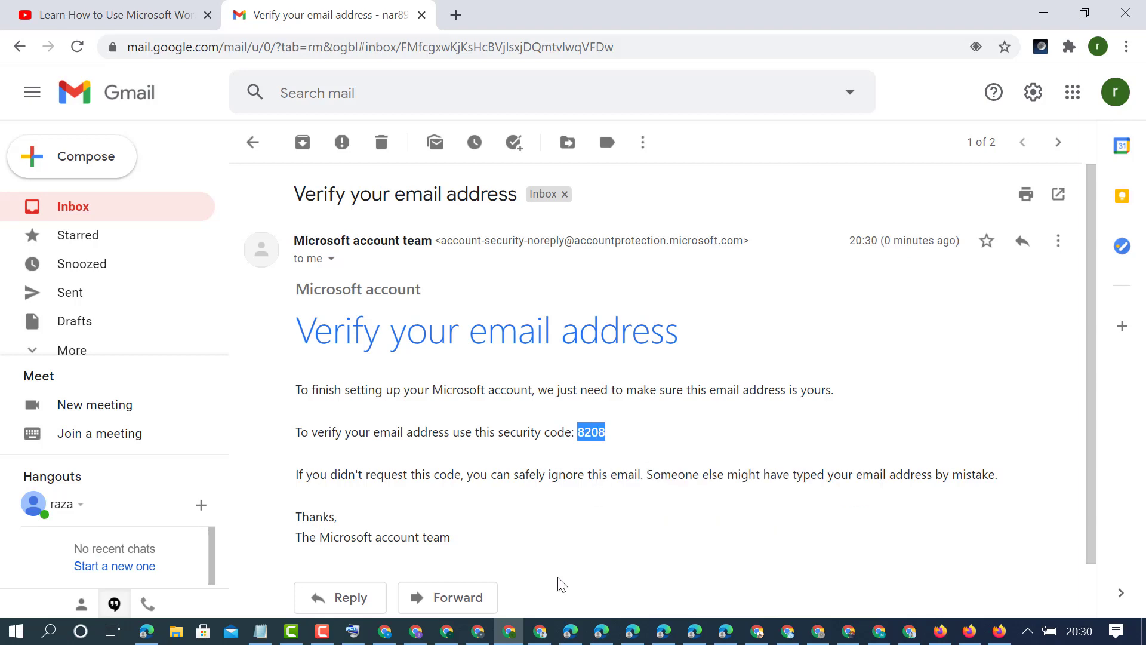
left_click(110, 15)
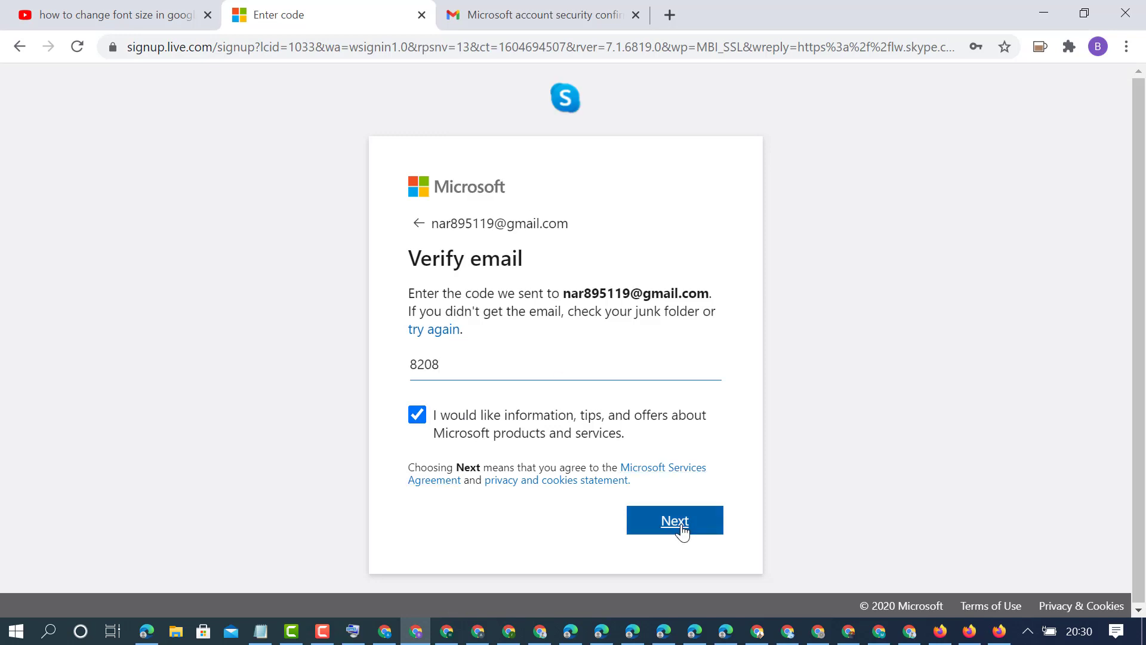
- Submit the verification code and solve the robot check by rotating the armadillo upright
left_click(673, 519)
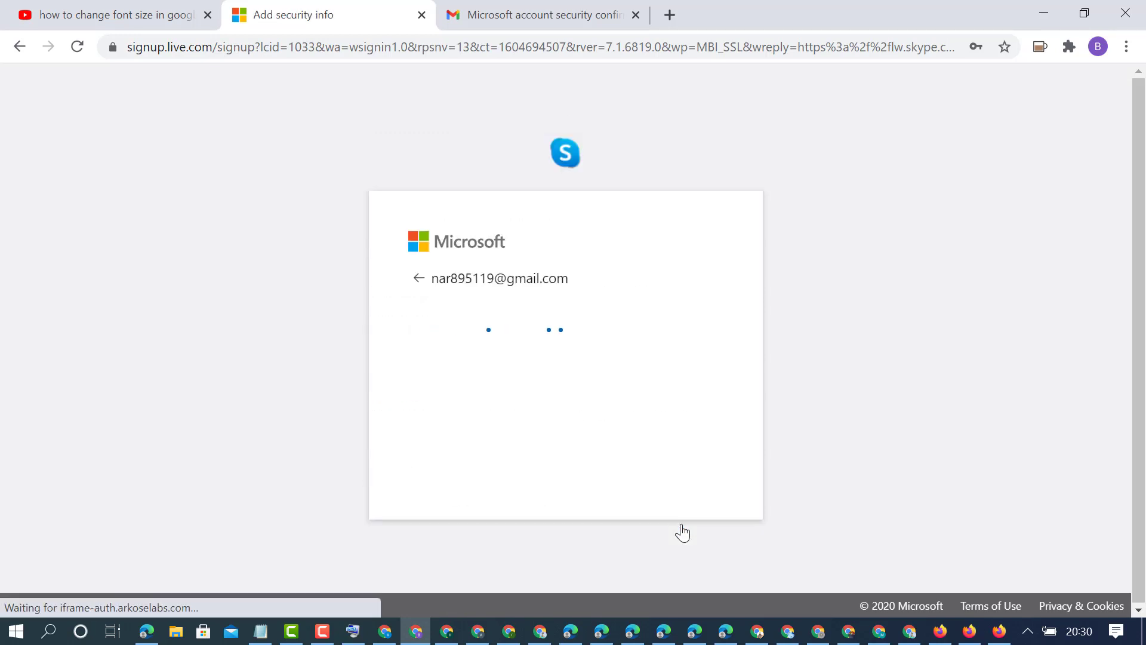
mouse_move(679, 513)
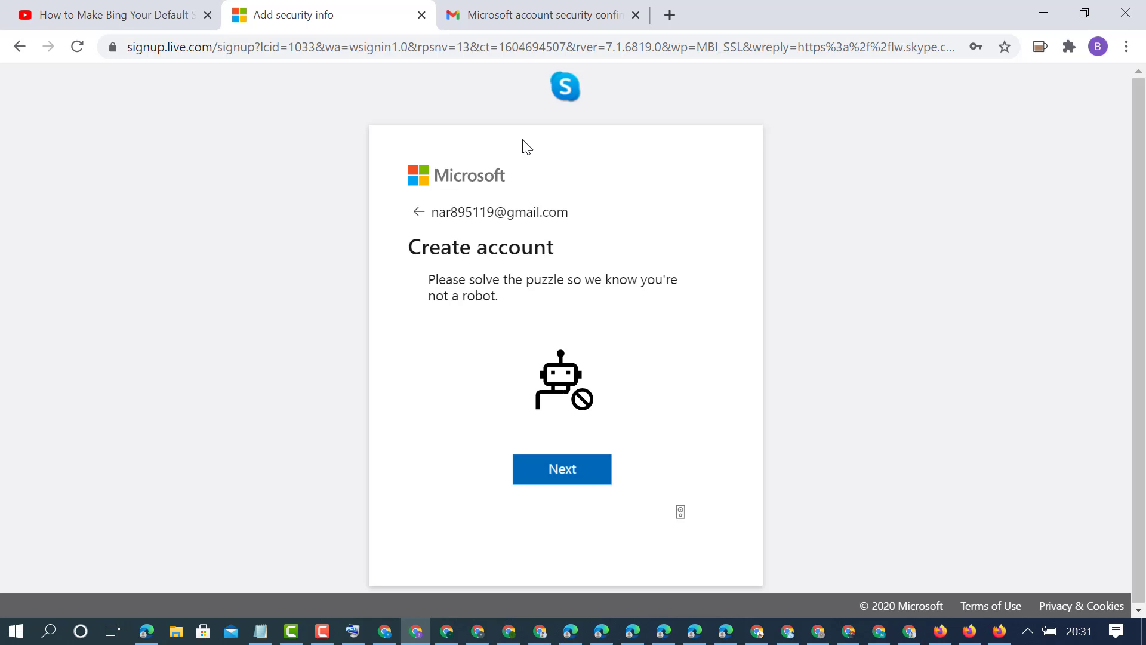
mouse_move(474, 207)
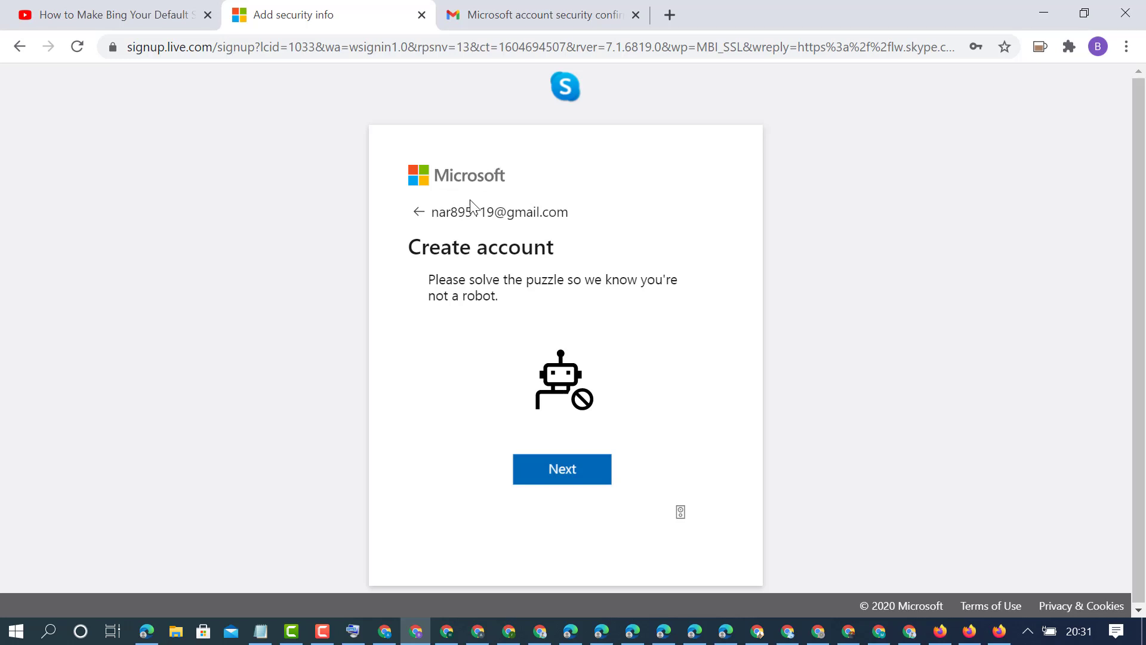
mouse_move(472, 203)
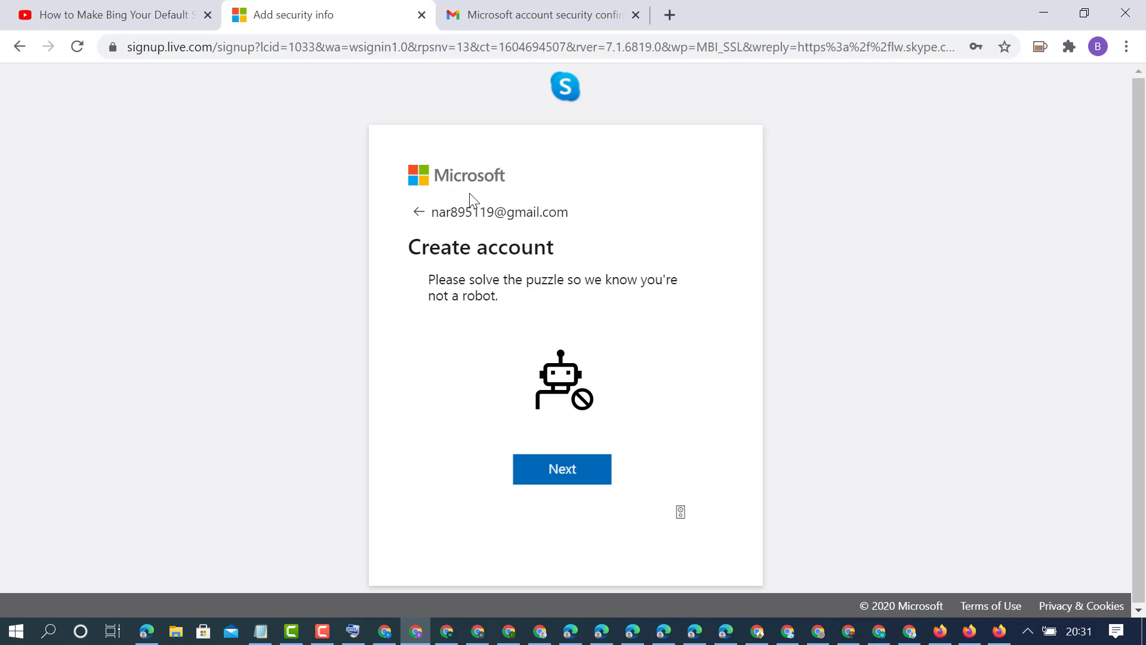
mouse_move(610, 125)
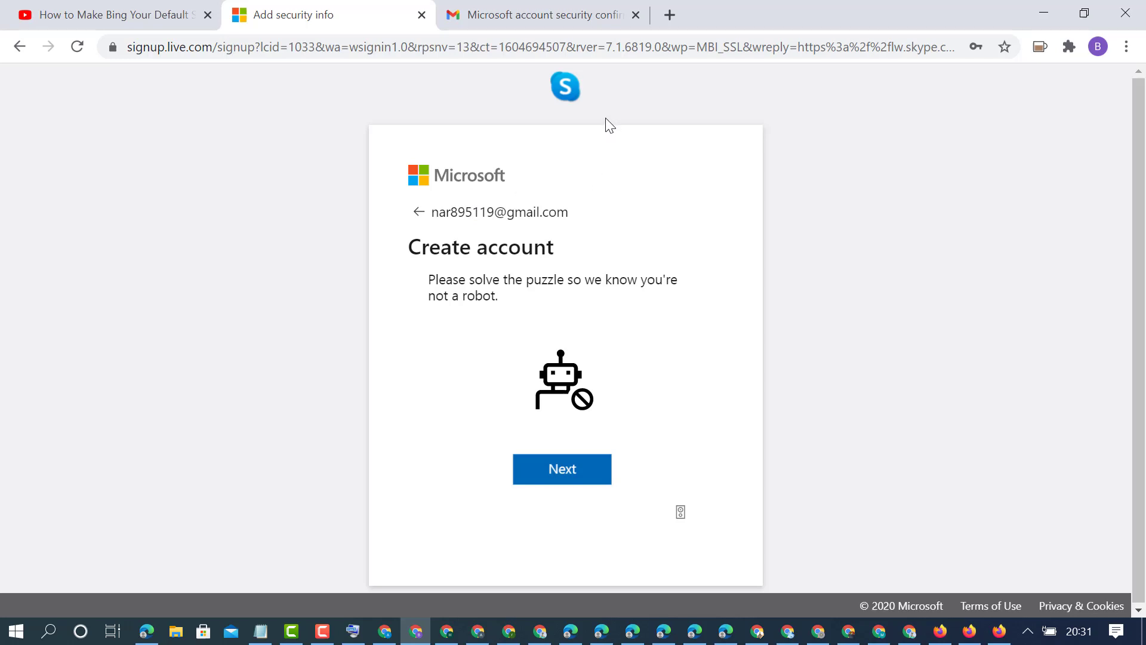
mouse_move(607, 464)
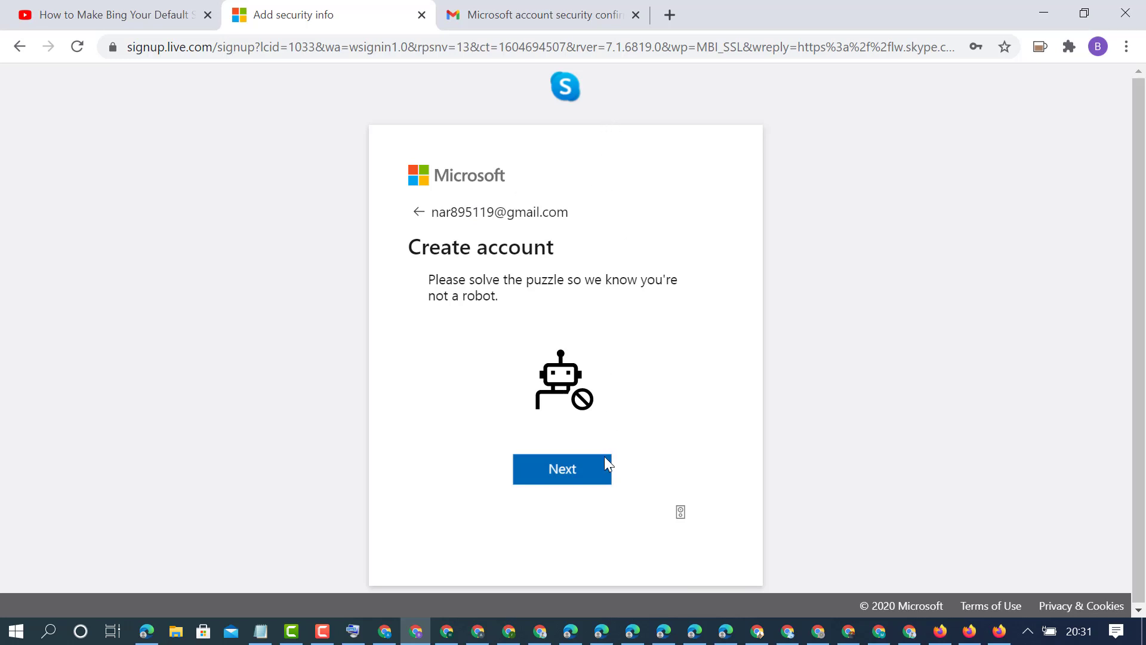
left_click(561, 468)
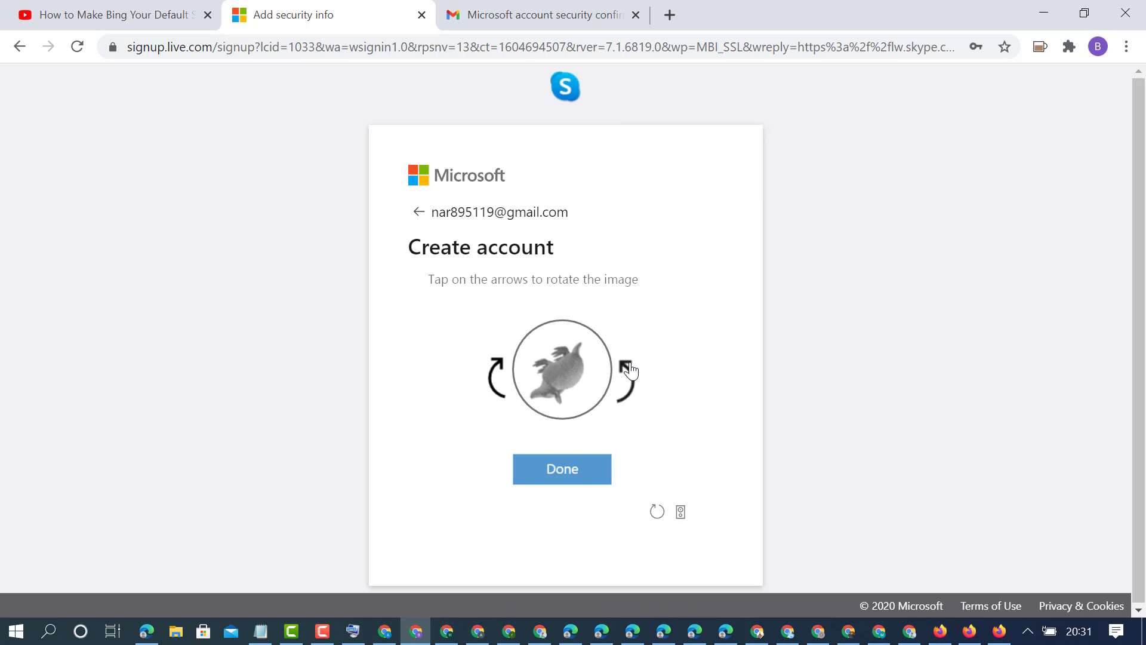
left_click(629, 368)
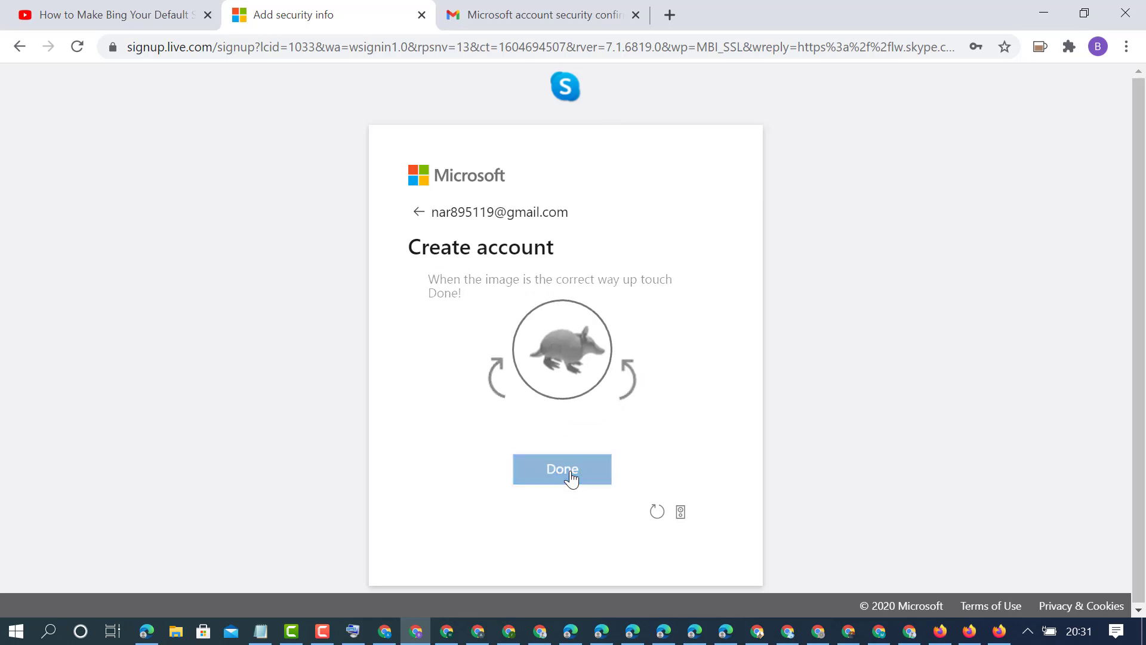
left_click(561, 468)
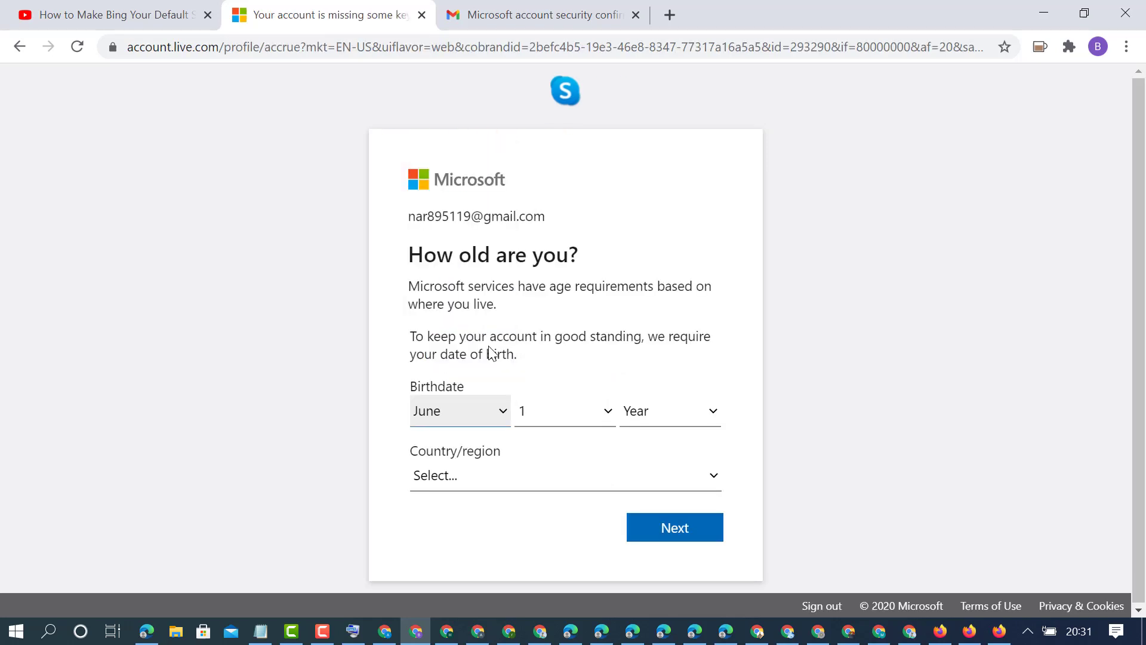
left_click(565, 410)
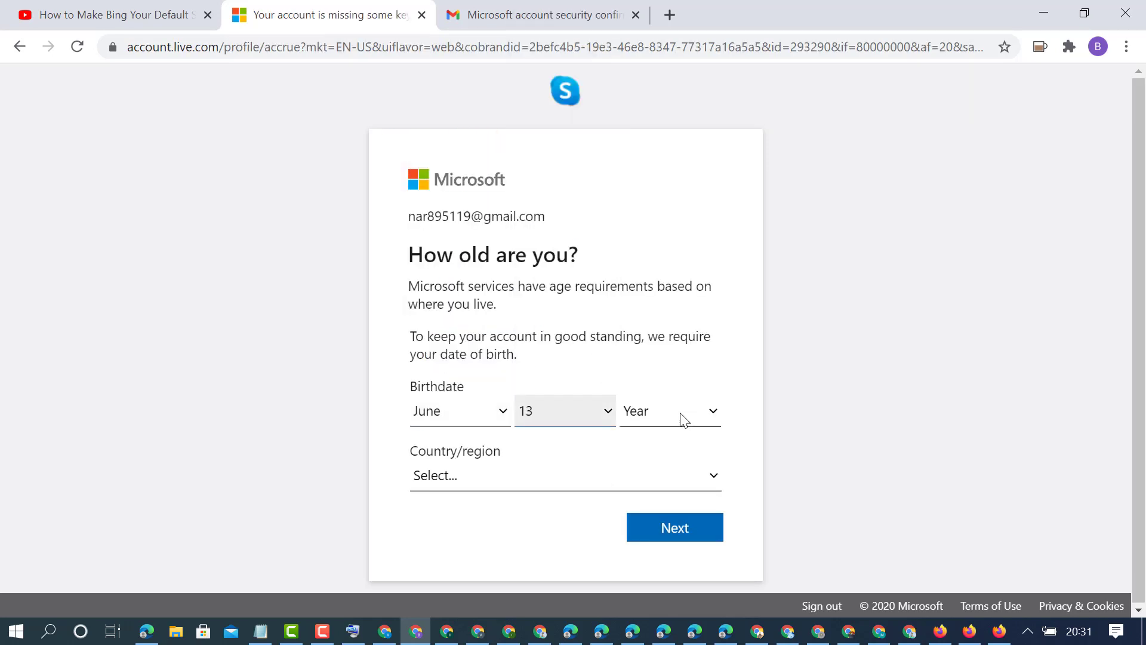
left_click(565, 476)
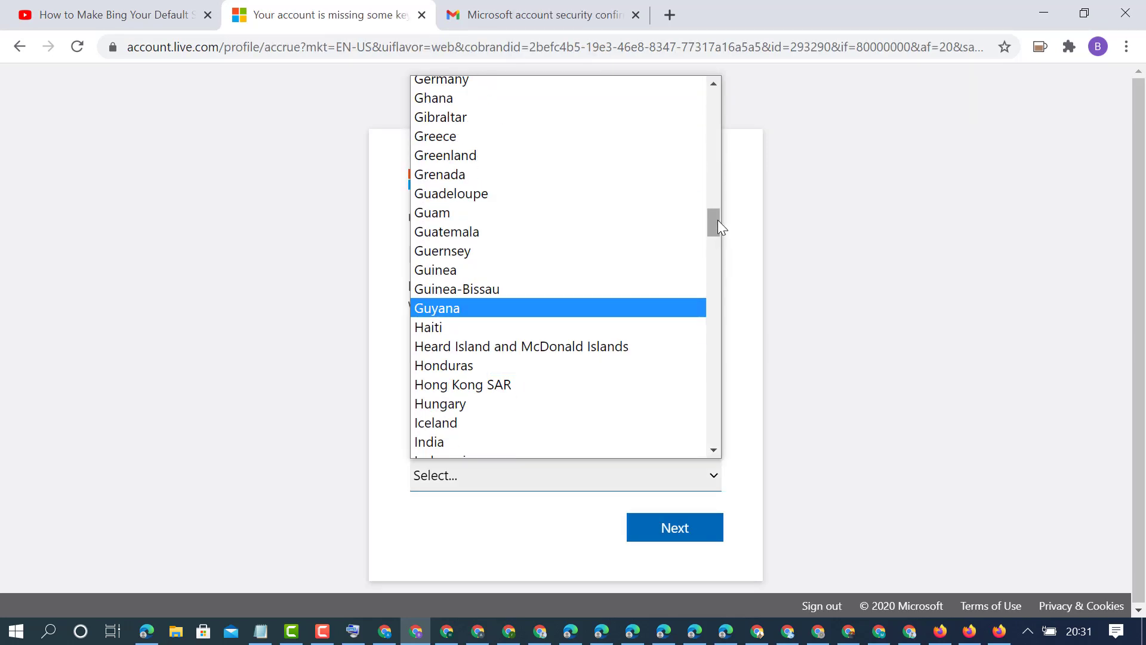
scroll("down", 3)
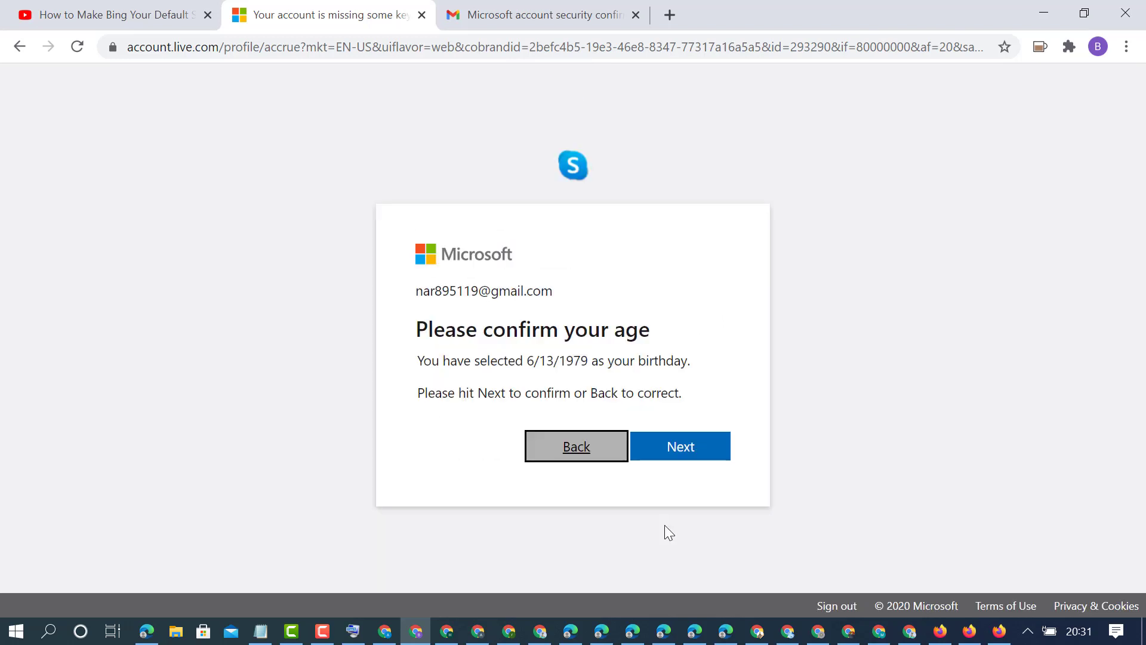
mouse_move(721, 380)
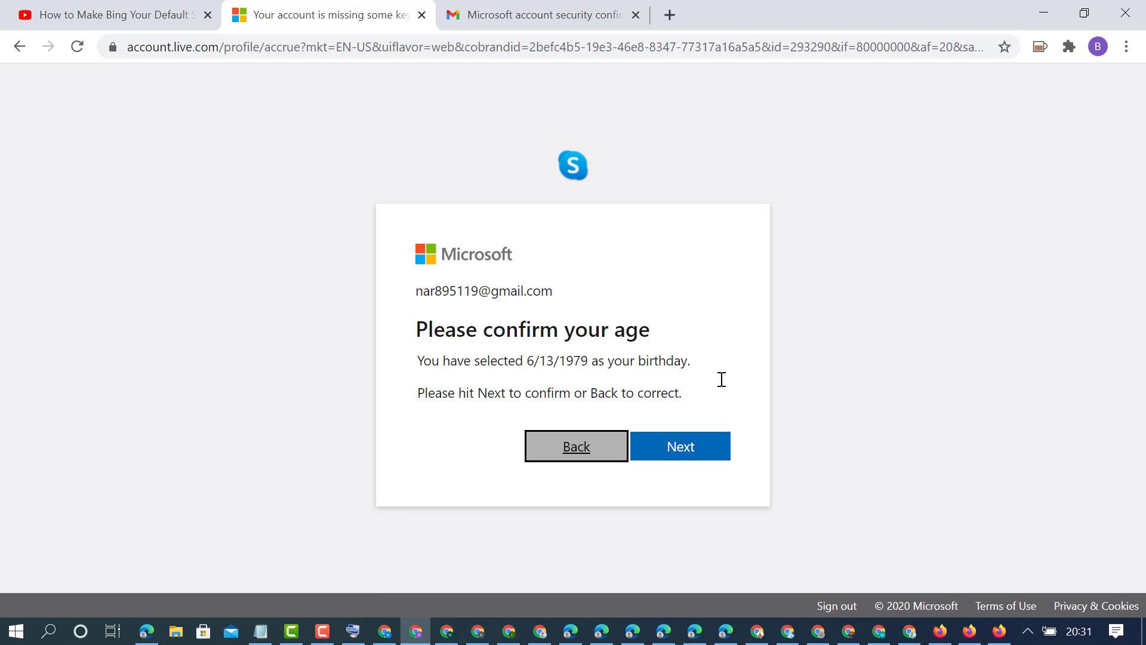
left_click(679, 445)
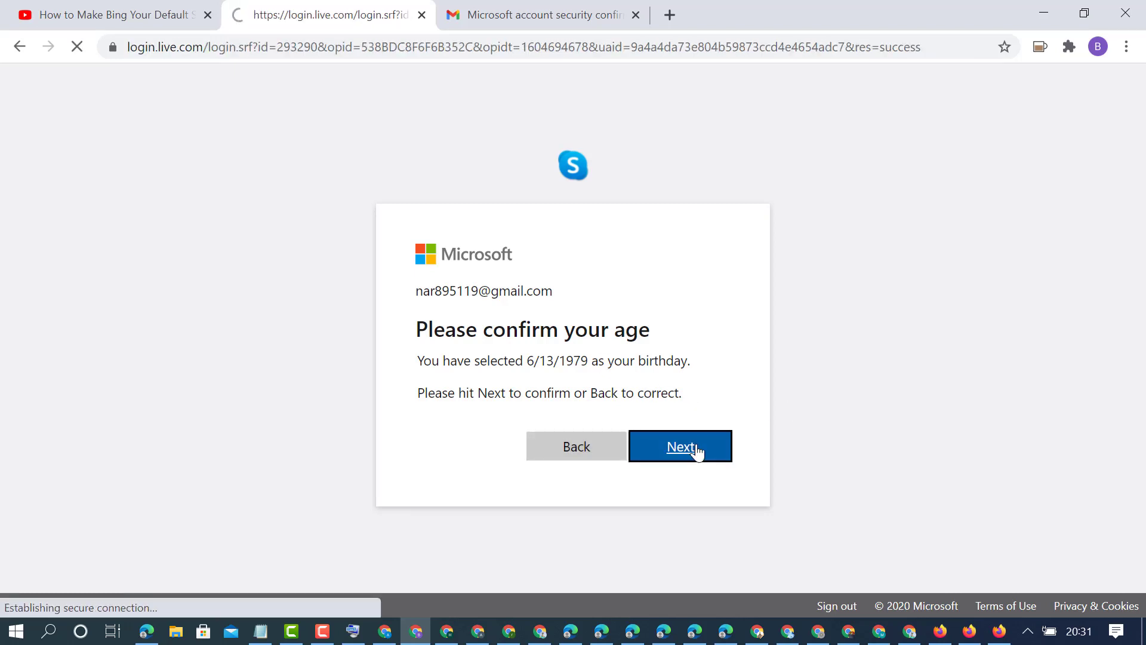
left_click(678, 445)
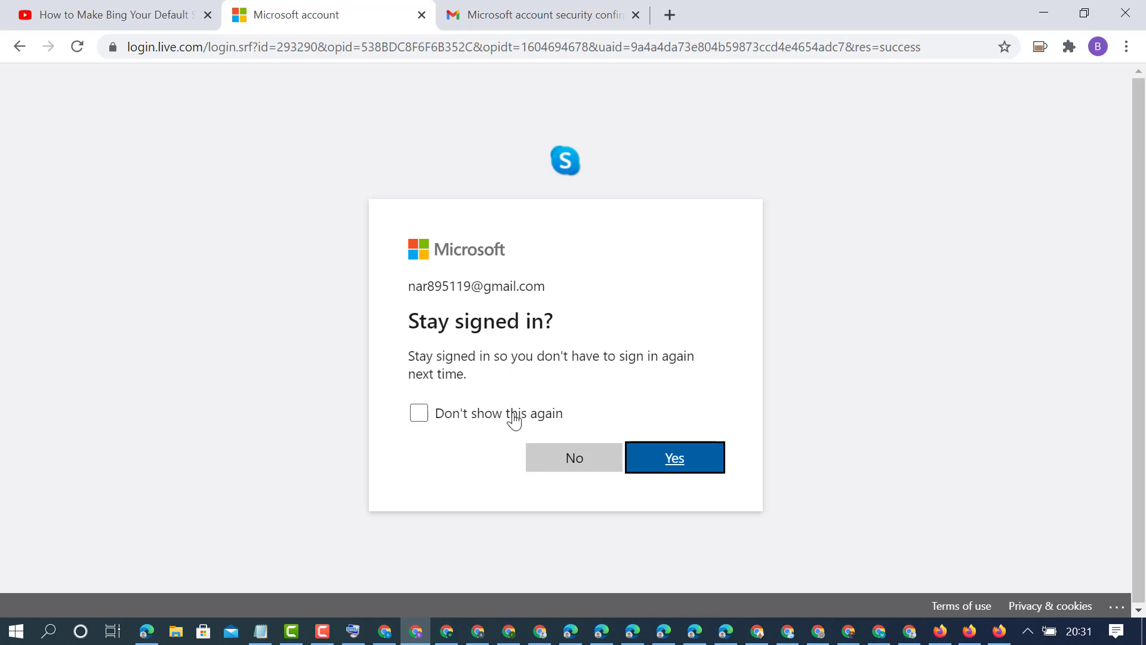
- Tick 'Don't show this again' and choose Yes to stay signed in
left_click(418, 413)
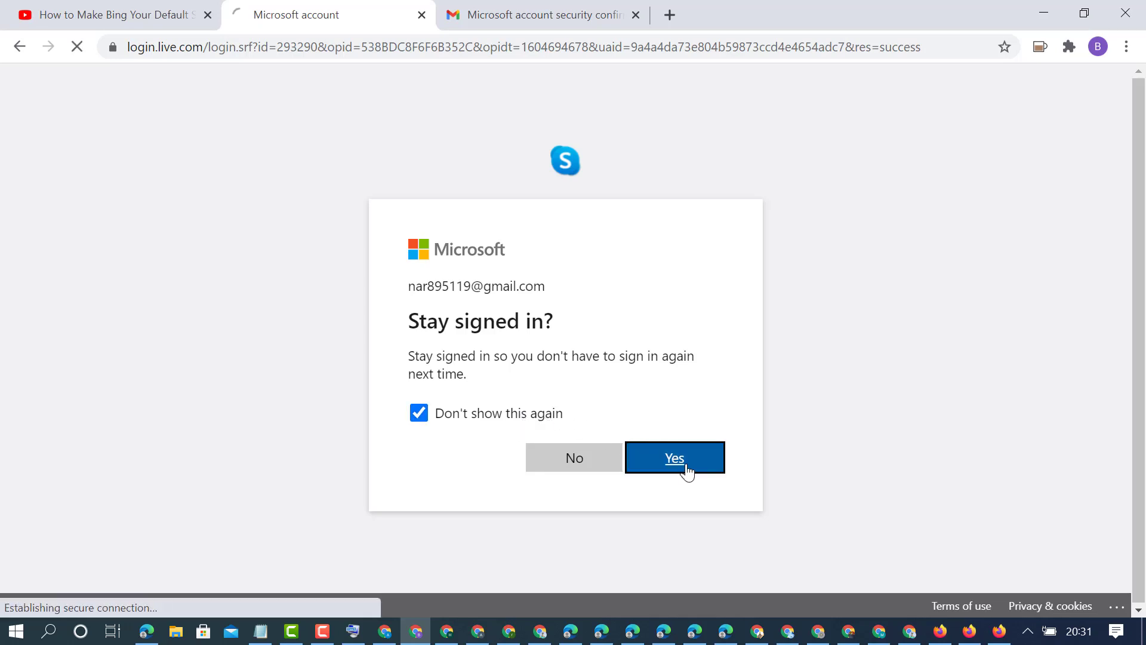
left_click(673, 457)
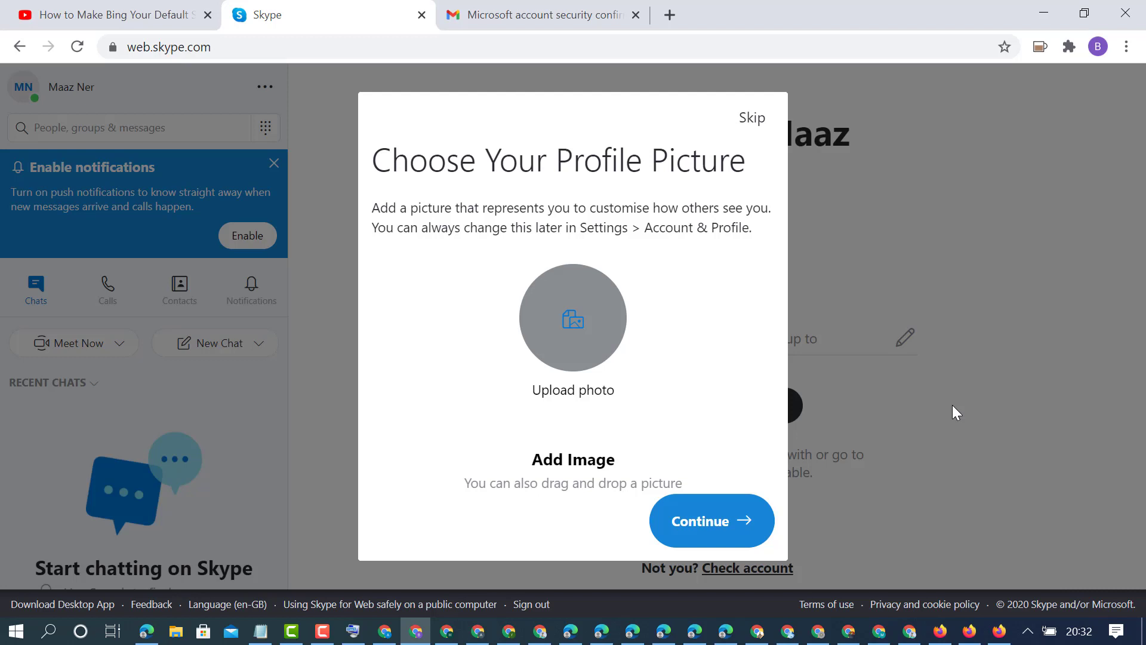
mouse_move(393, 286)
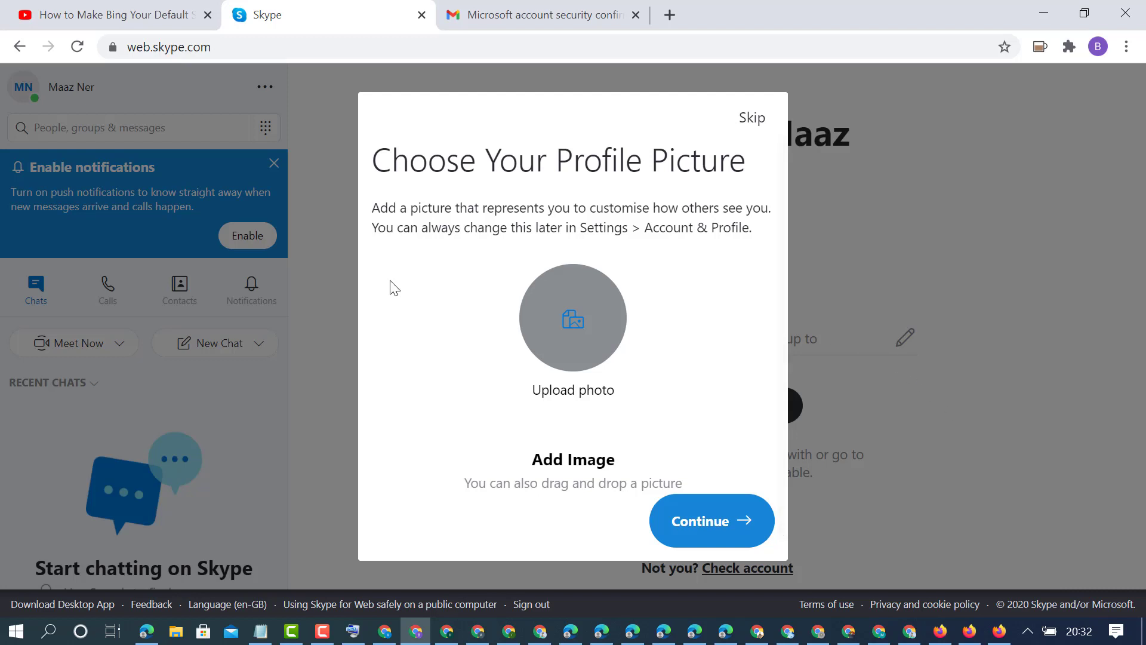
mouse_move(168, 348)
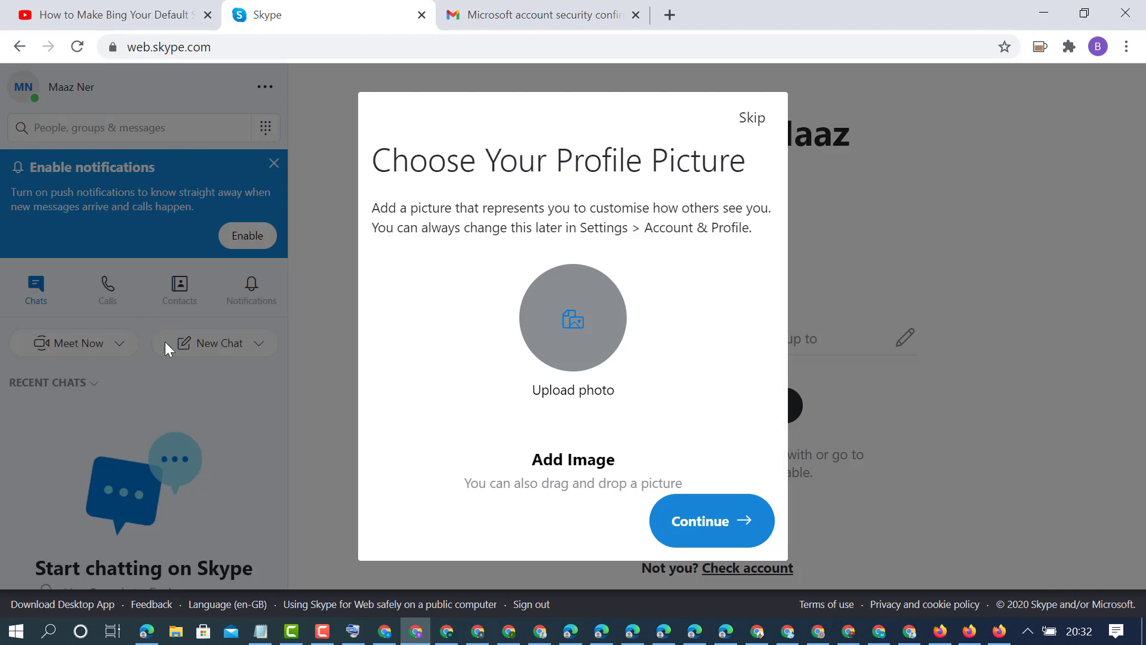
mouse_move(171, 338)
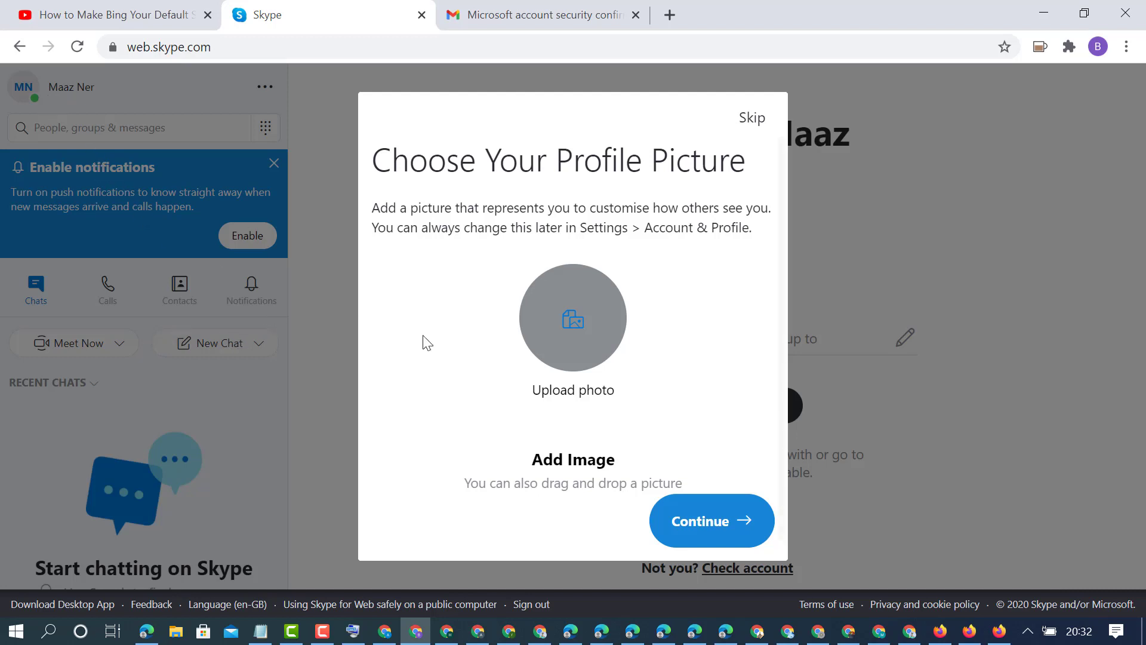
mouse_move(573, 318)
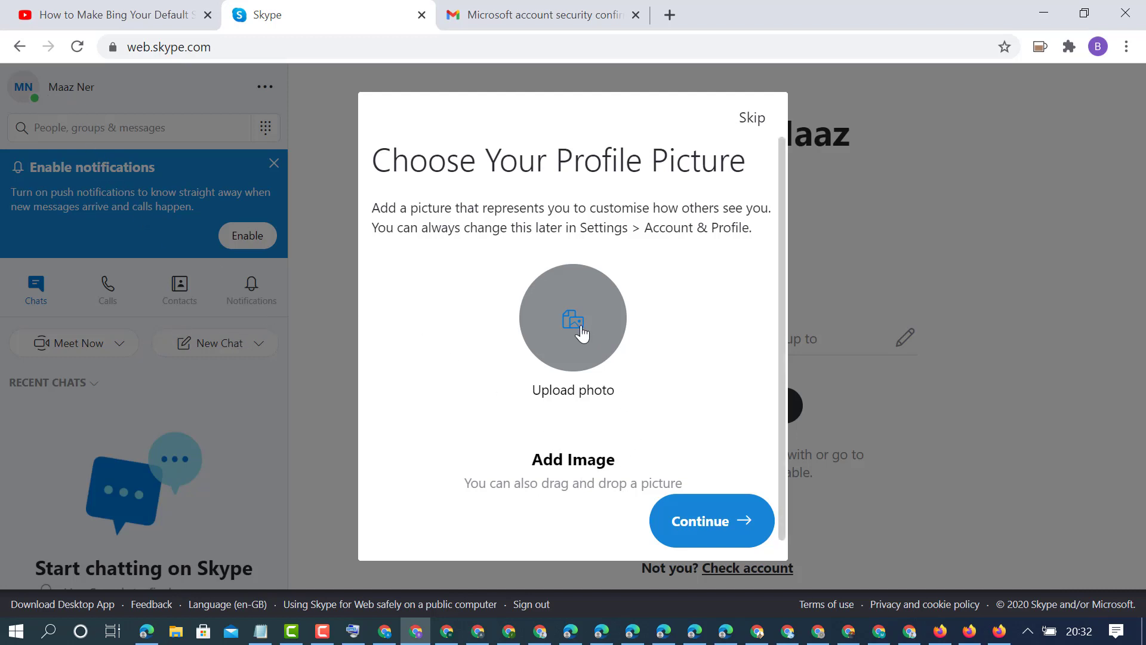
- Skip the profile picture, audio test, video test and contacts screens to reach Welcome, Maaz
left_click(709, 520)
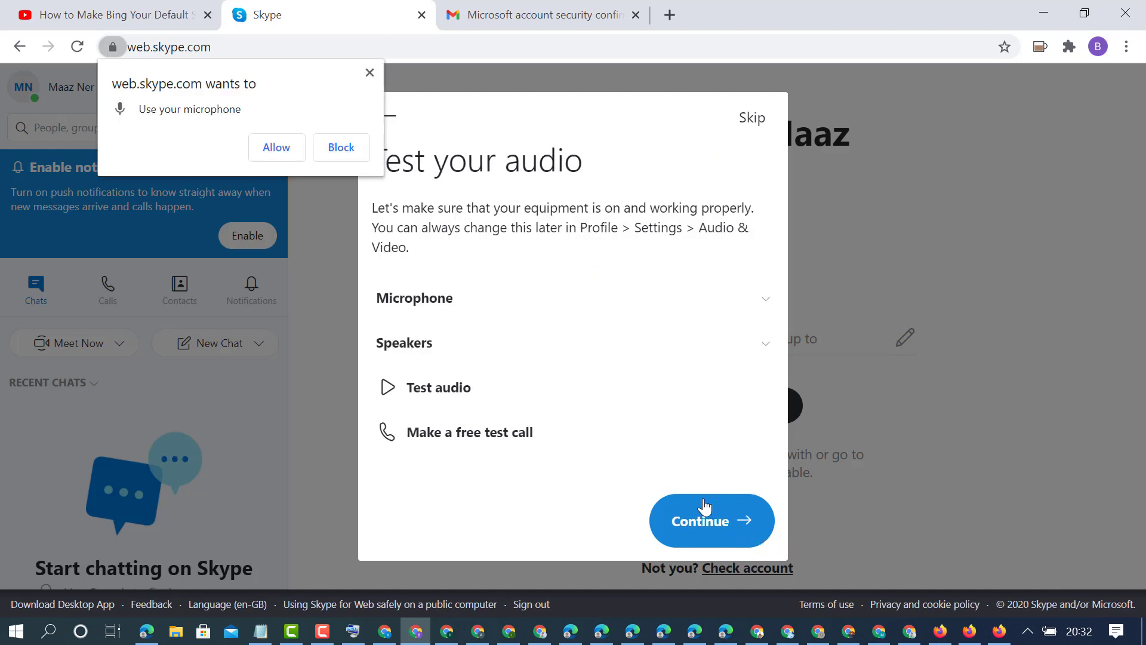
left_click(340, 146)
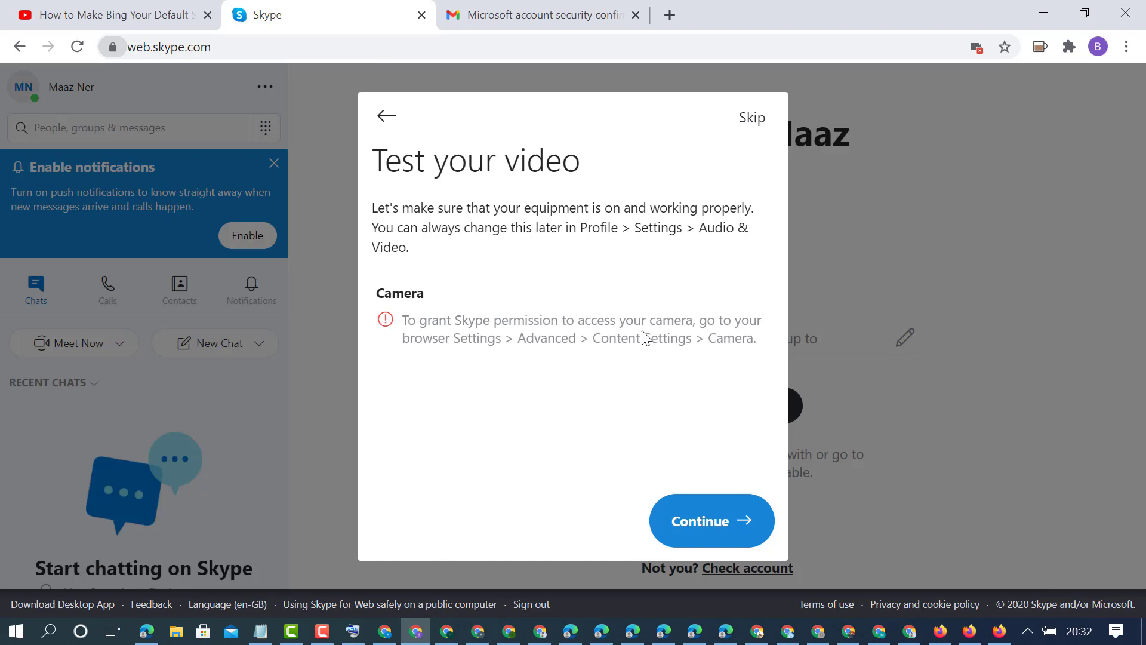
left_click(709, 520)
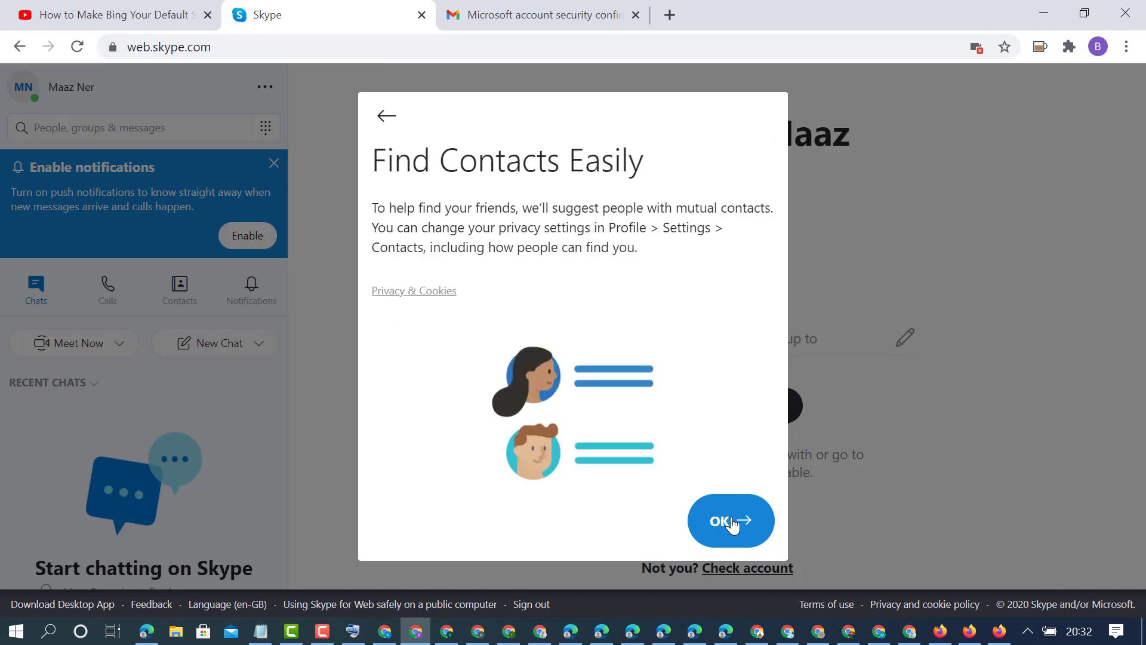
left_click(731, 522)
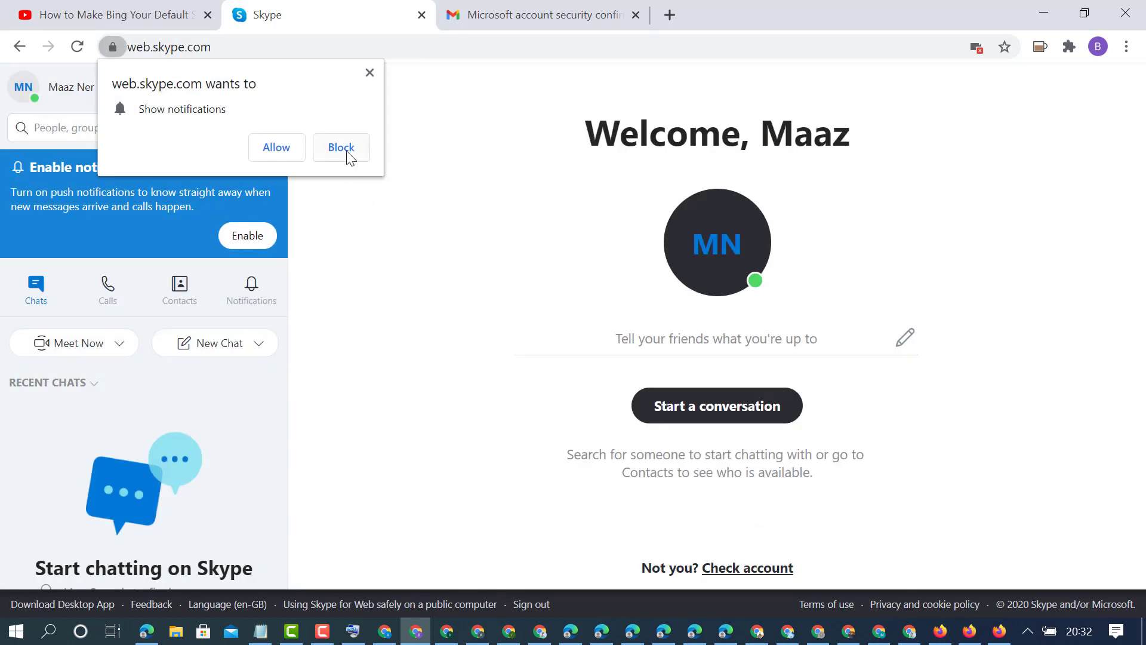
- Block web.skype.com's request to show notifications
left_click(340, 148)
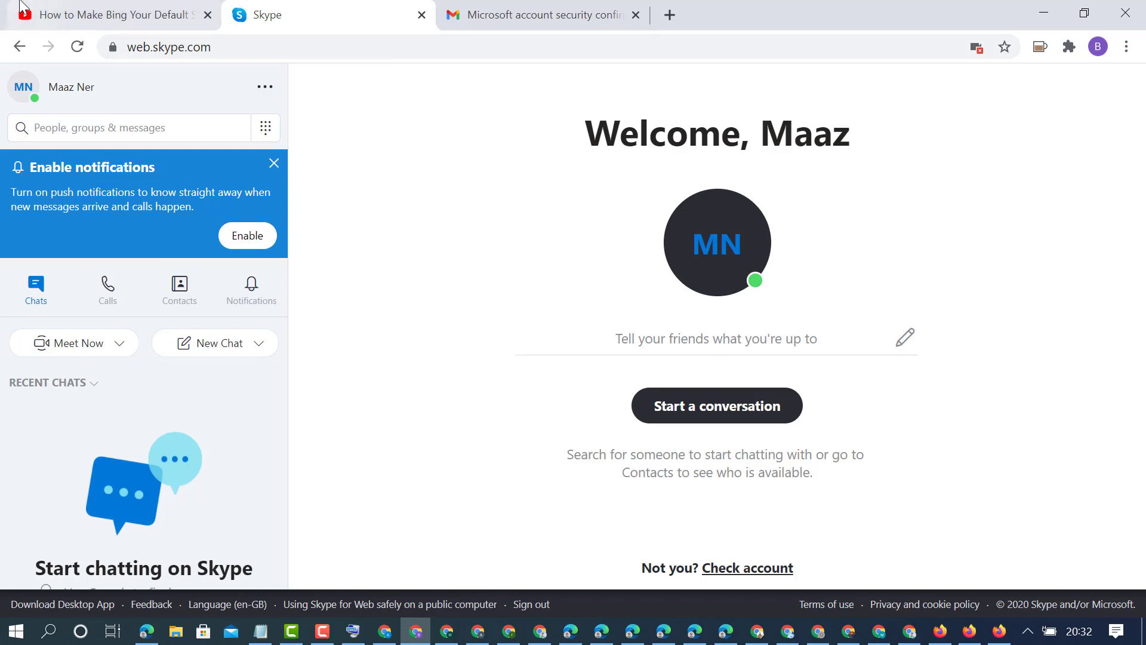
mouse_move(734, 292)
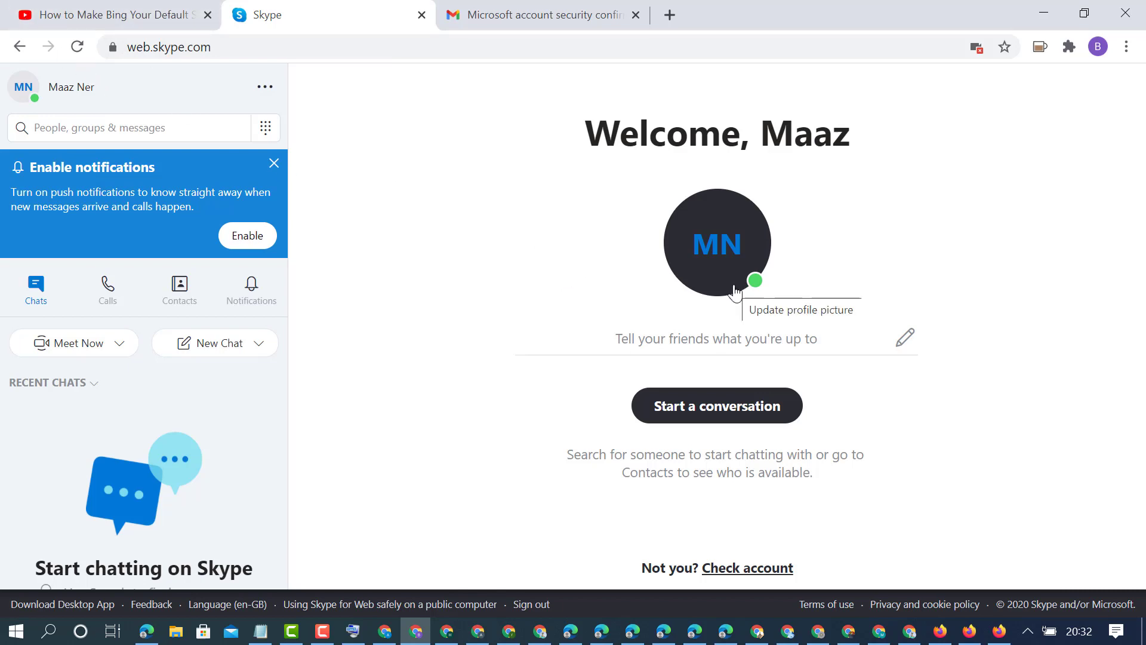
mouse_move(349, 142)
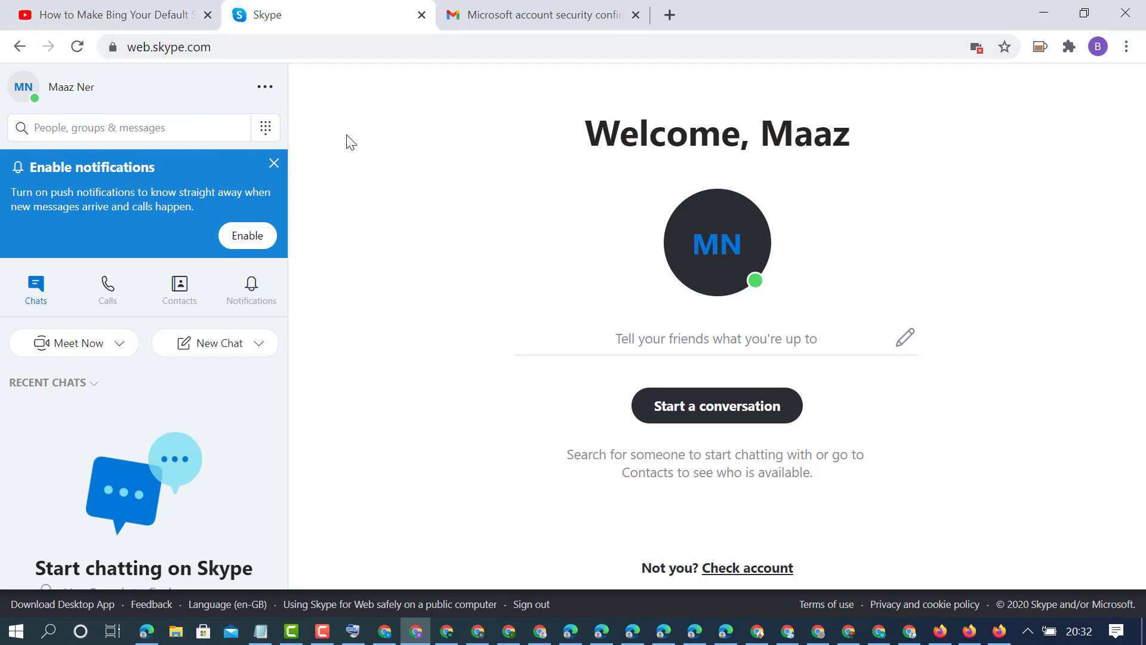
mouse_move(354, 136)
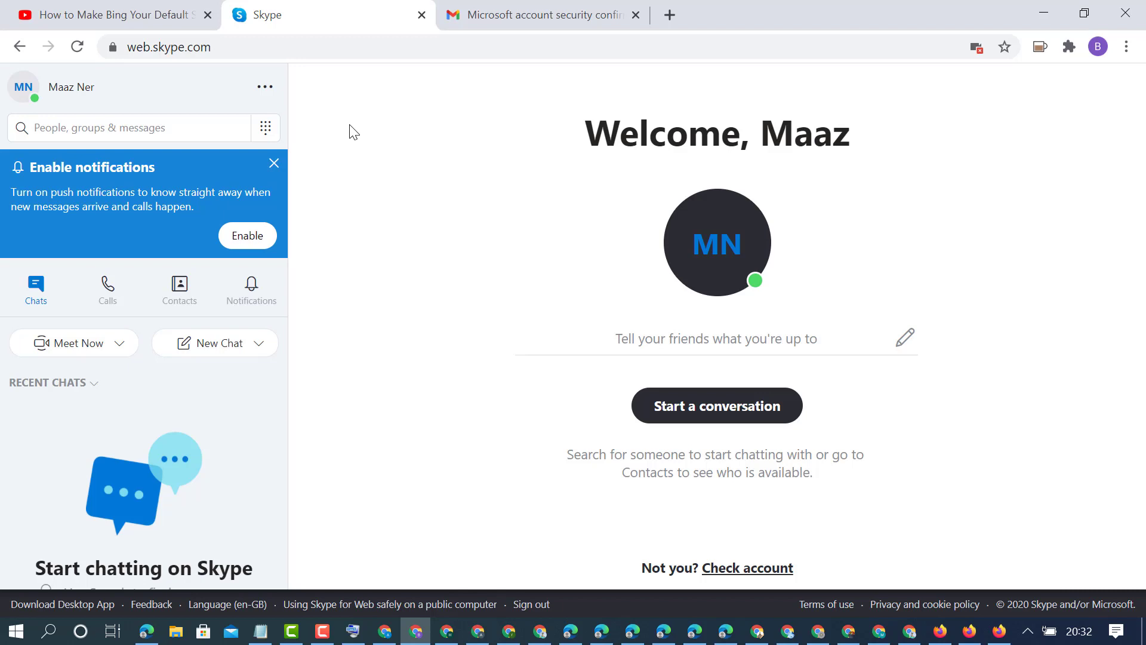
mouse_move(125, 96)
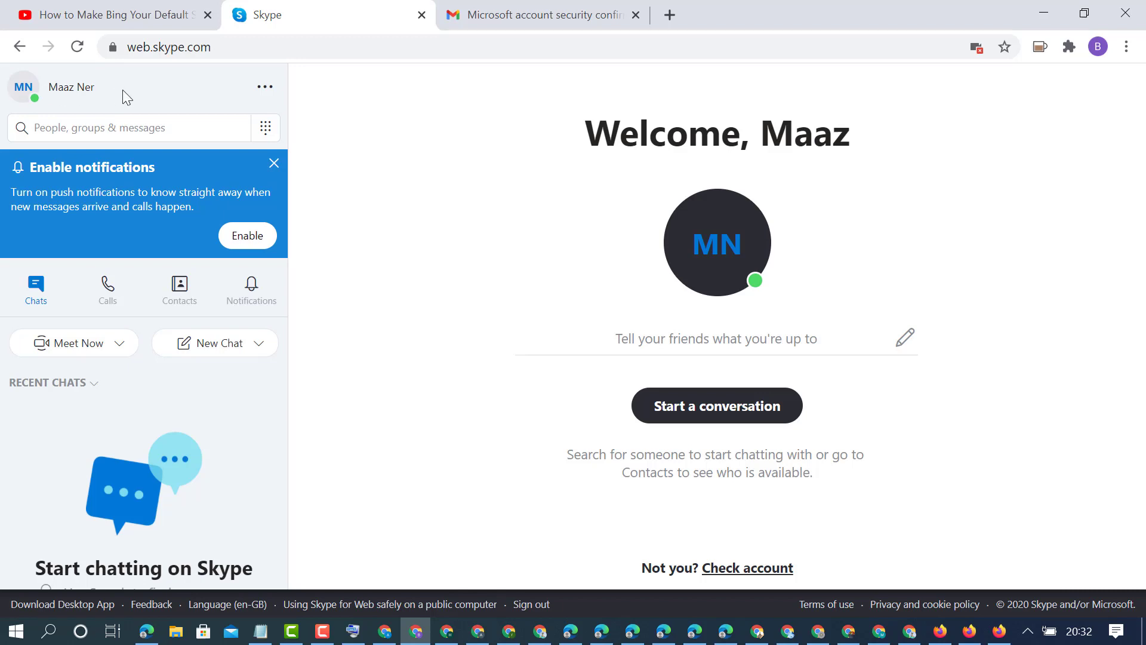
mouse_move(344, 221)
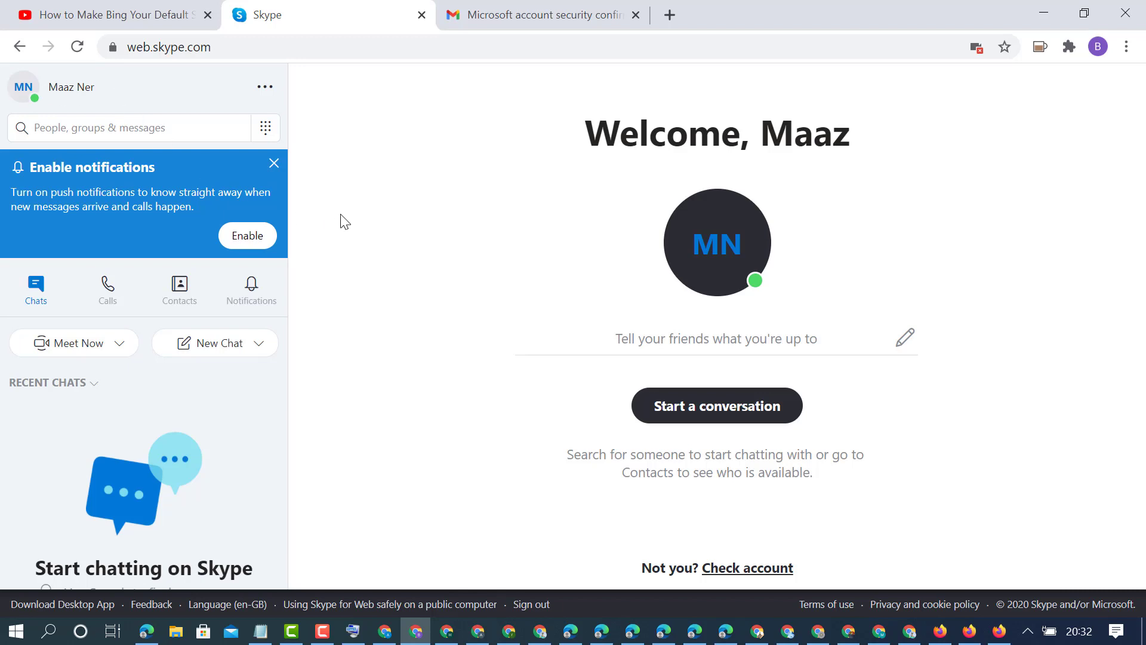